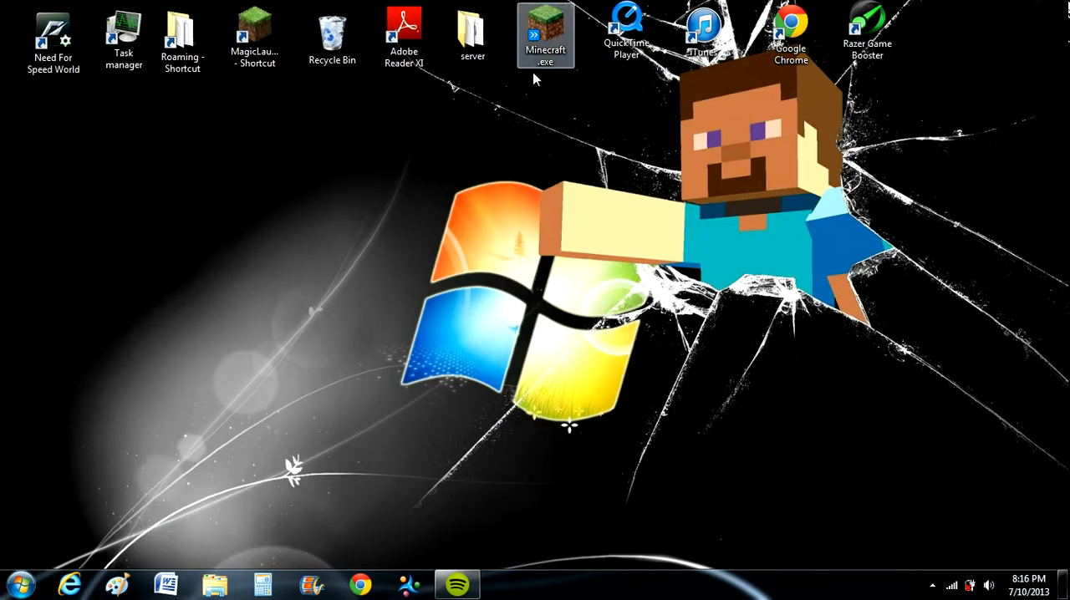
Step: Bring up Control Panel's Network and Internet category from the Start menu
click(18, 583)
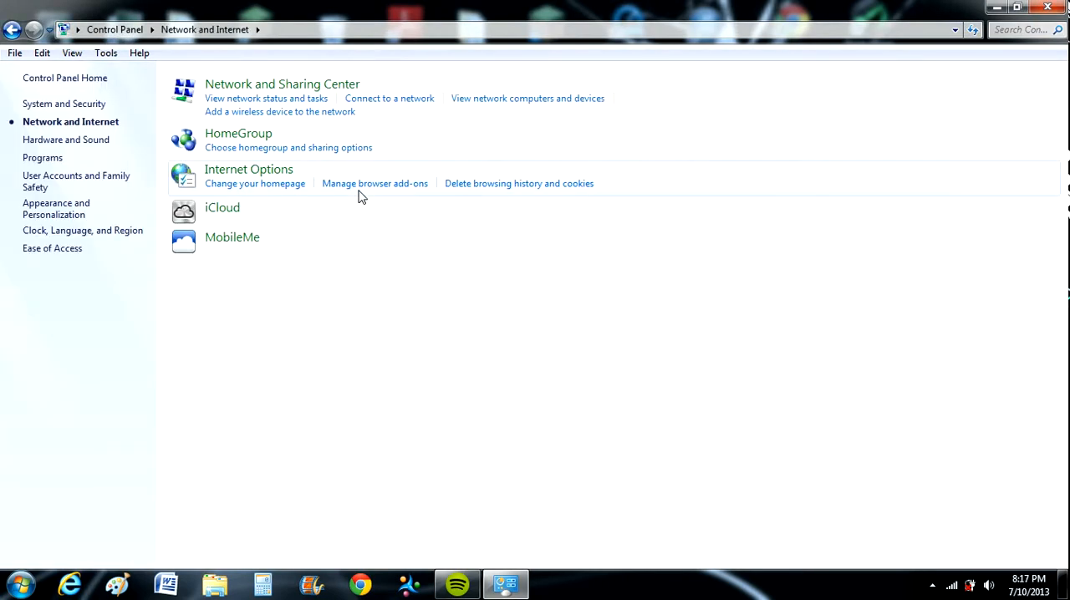
Step: Reach the wireless connection's IPv4 properties with manual DNS entry selected
click(281, 83)
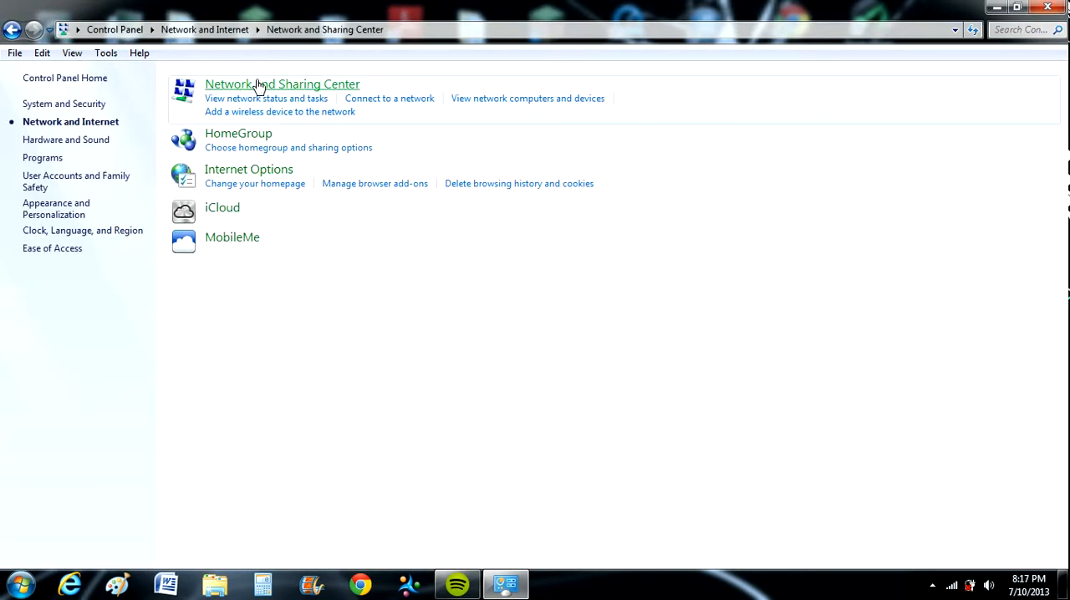
click(281, 84)
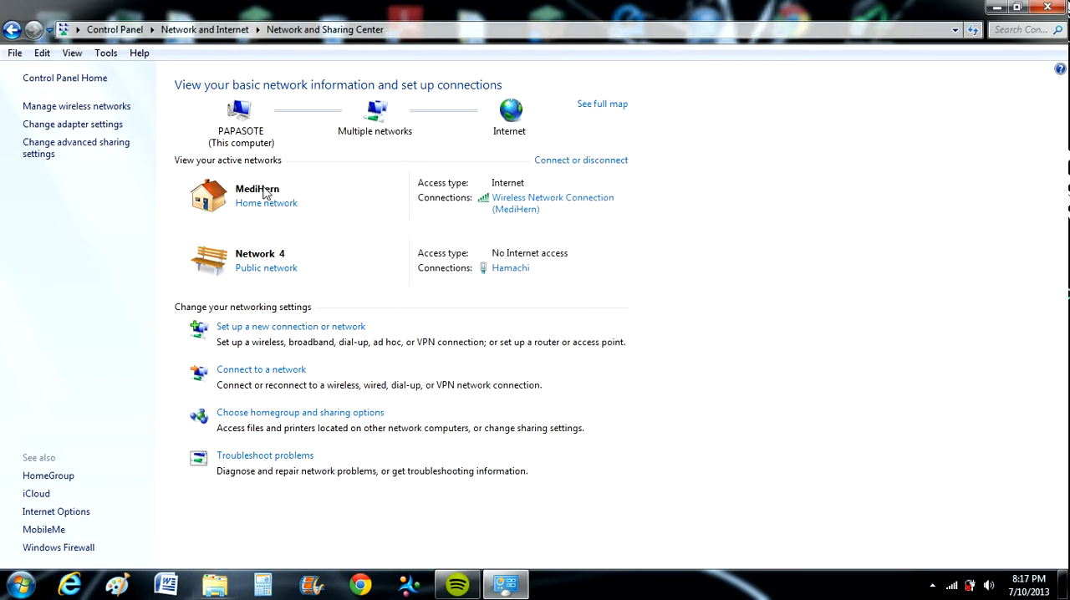
mouse_move(284, 187)
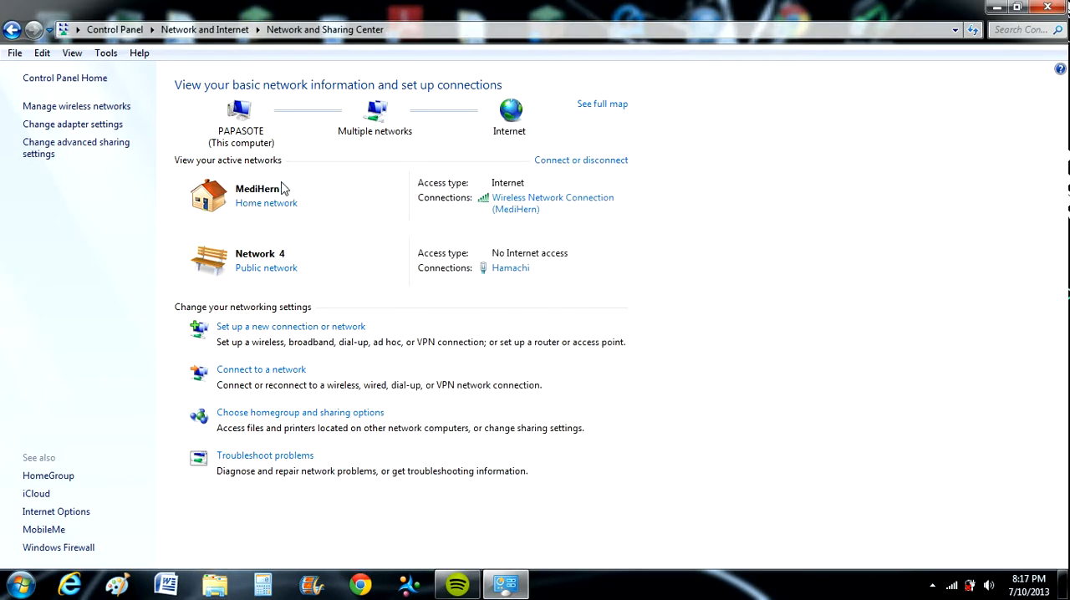
mouse_move(533, 209)
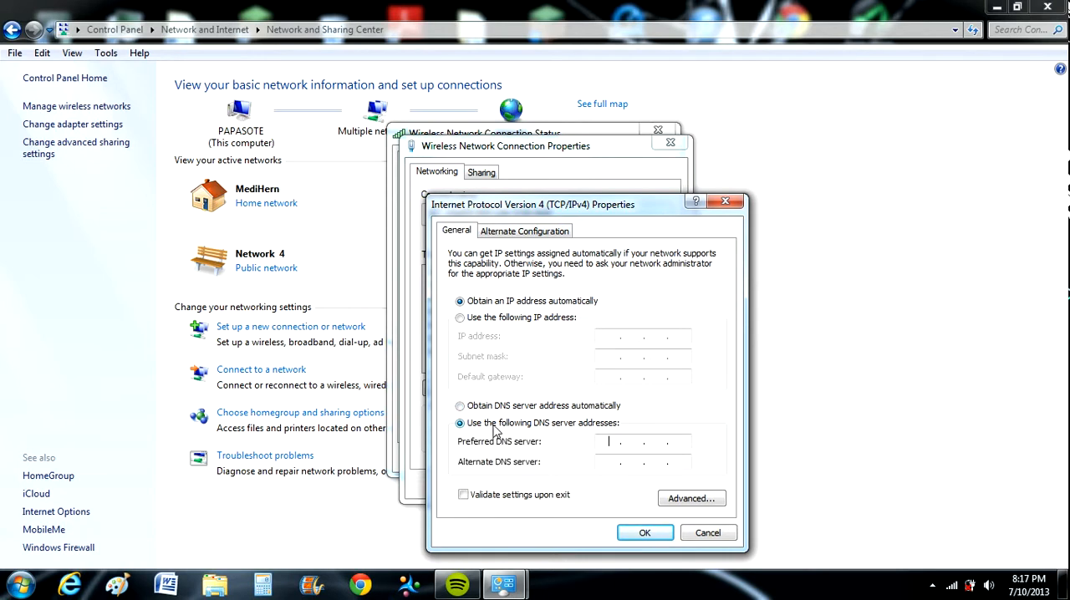
Step: Enter preferred DNS 208.67.222.222 and alternate 208.67.220.220, confirm, and close the status window
text(208)
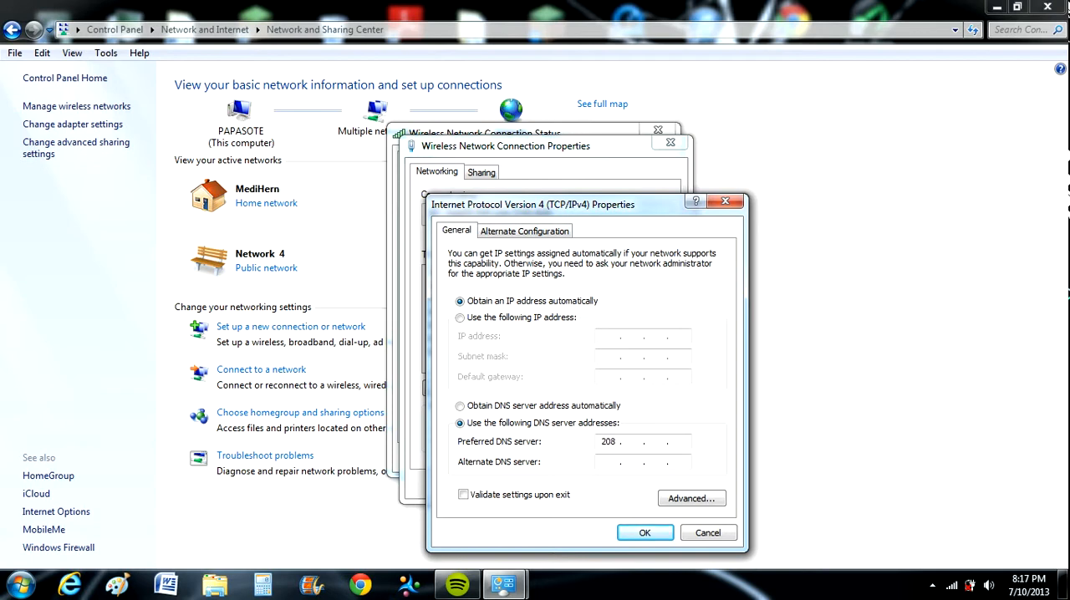
text(67)
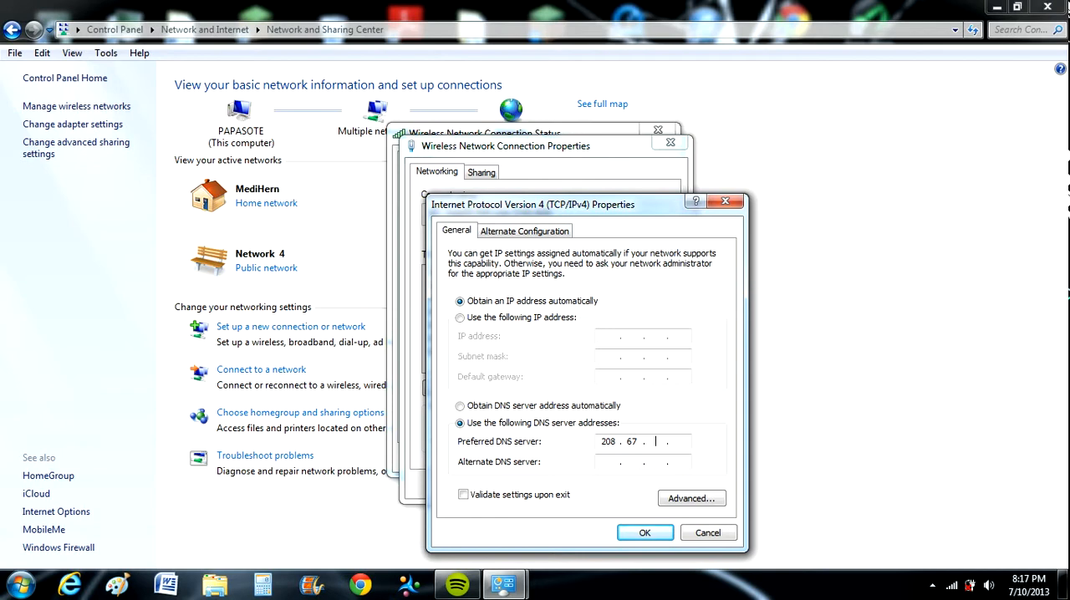
text(222)
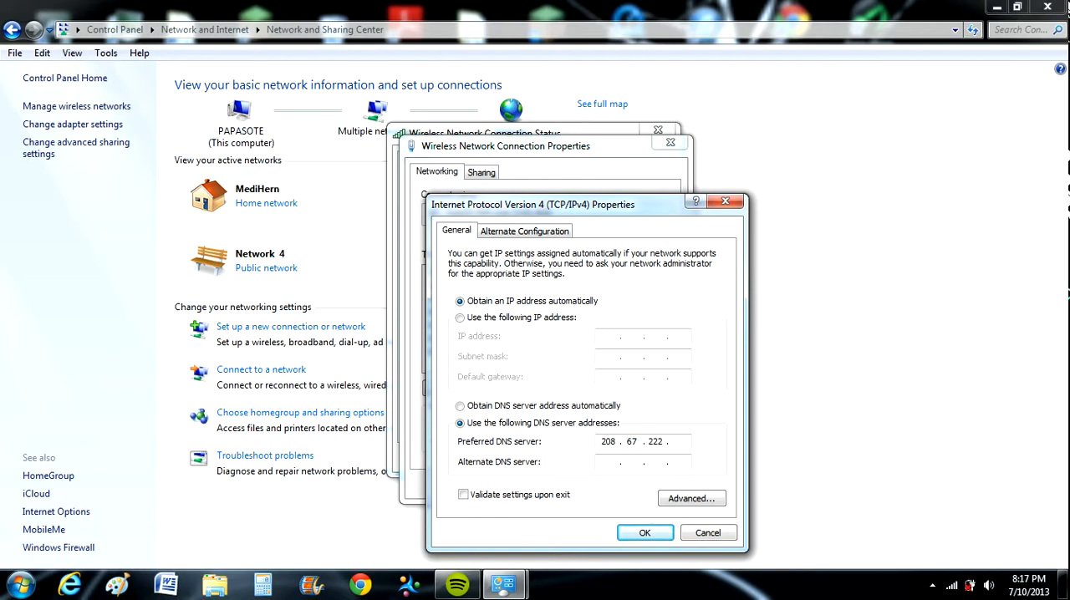
text(222)
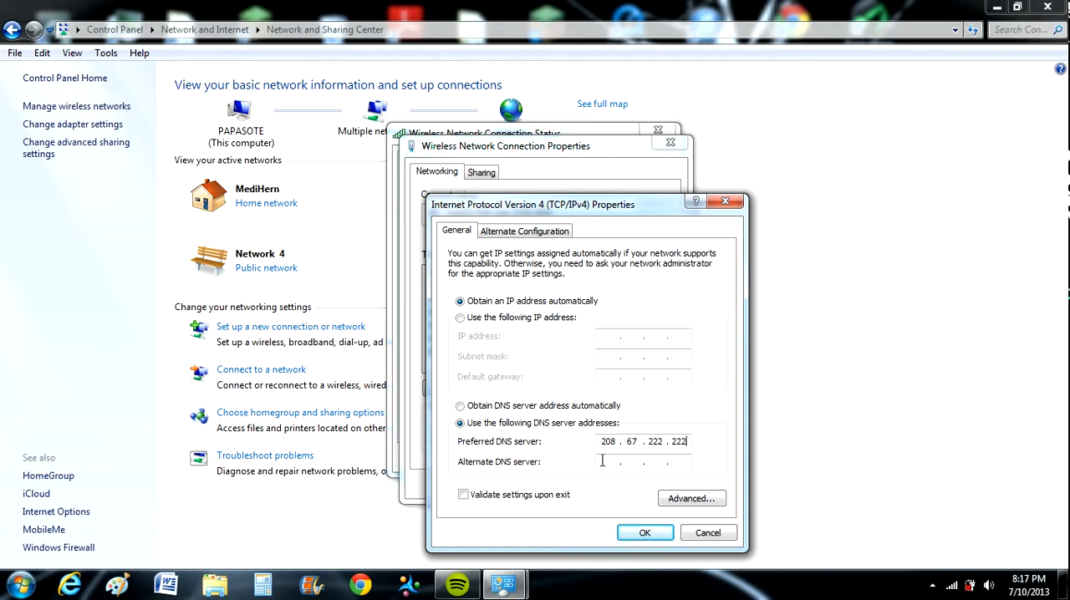
text(2 . . .)
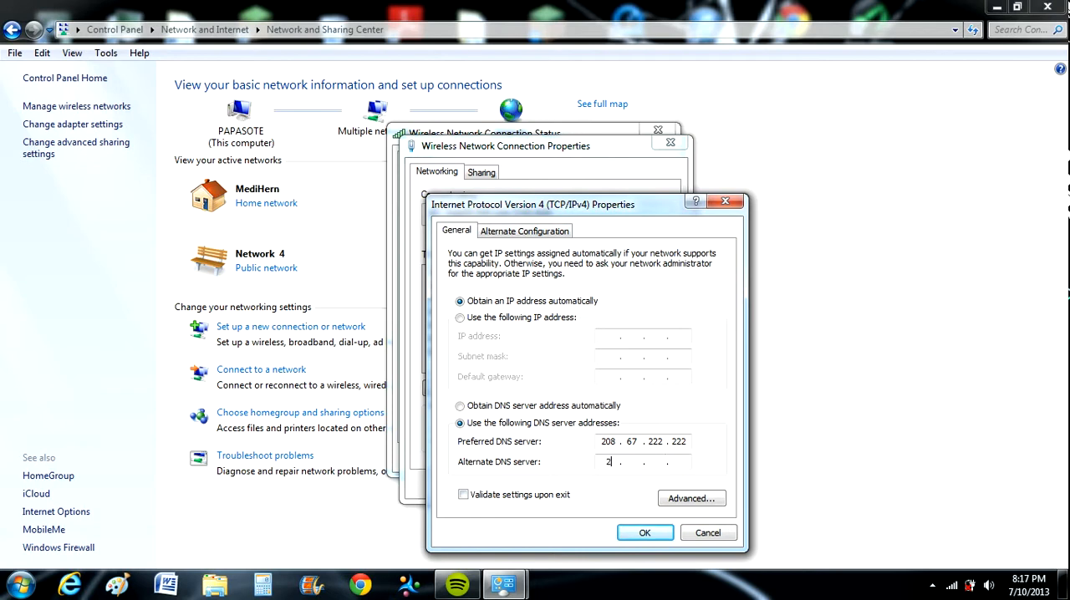
text(08 . 67)
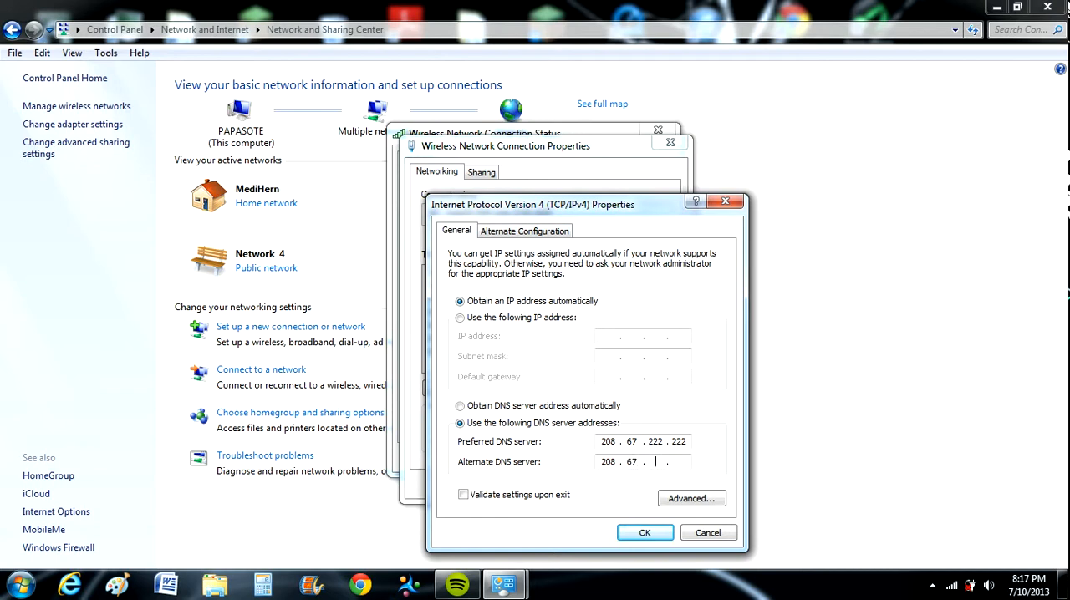
text(220)
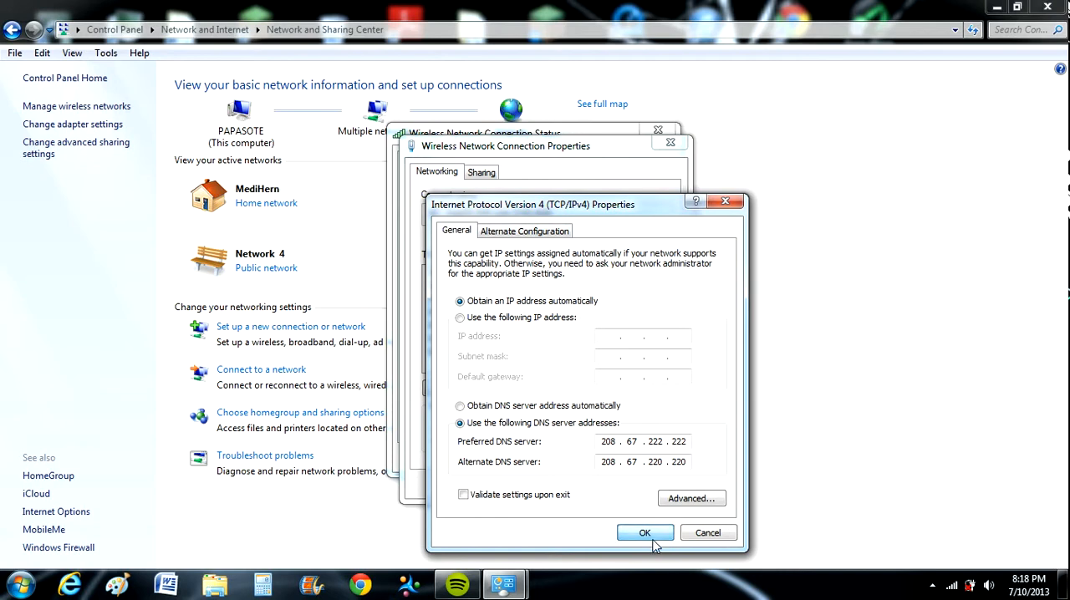
click(645, 532)
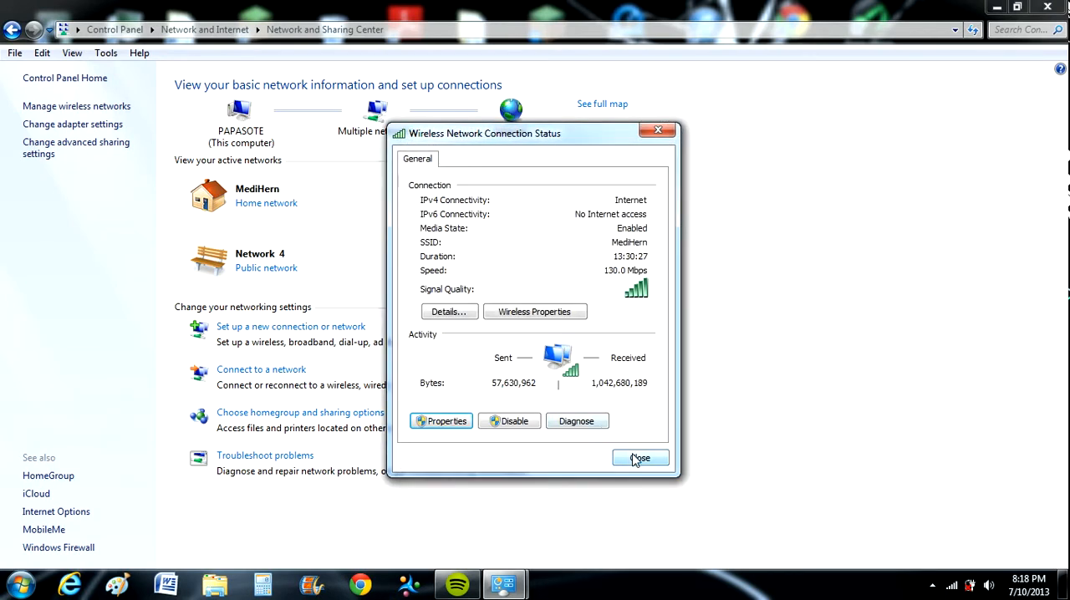
click(639, 458)
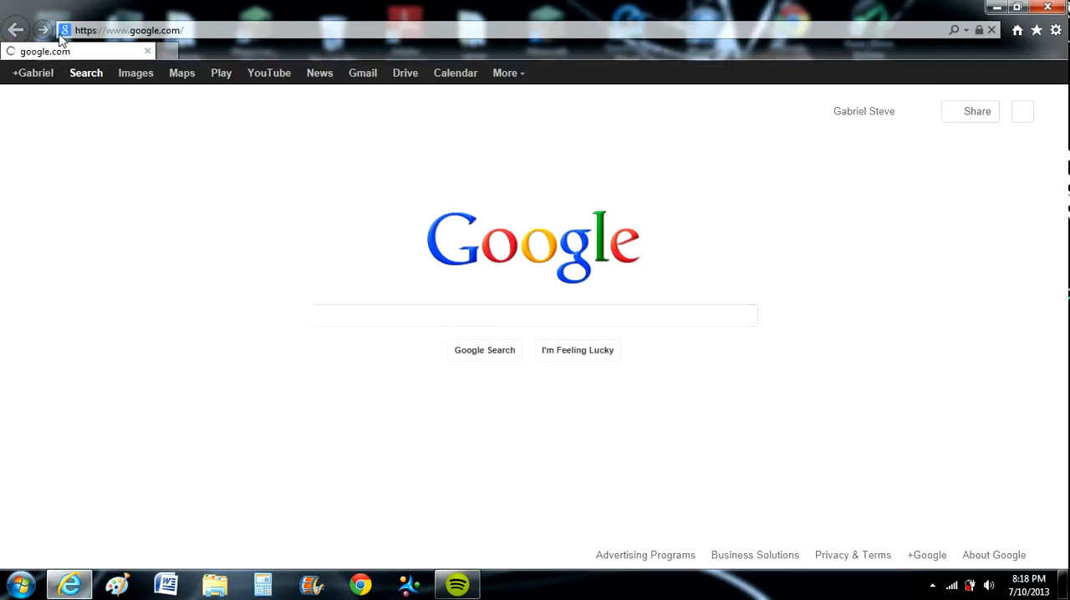
Step: Search Google for game booster and go to IObit's Razer Game Booster result
click(535, 314)
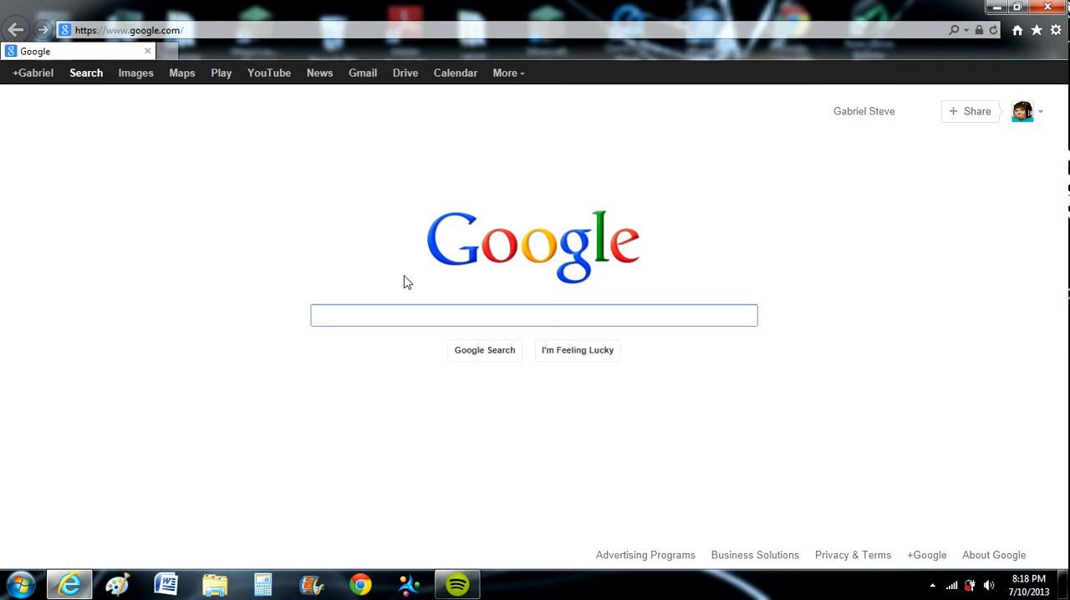
text(minecraft skin viewer)
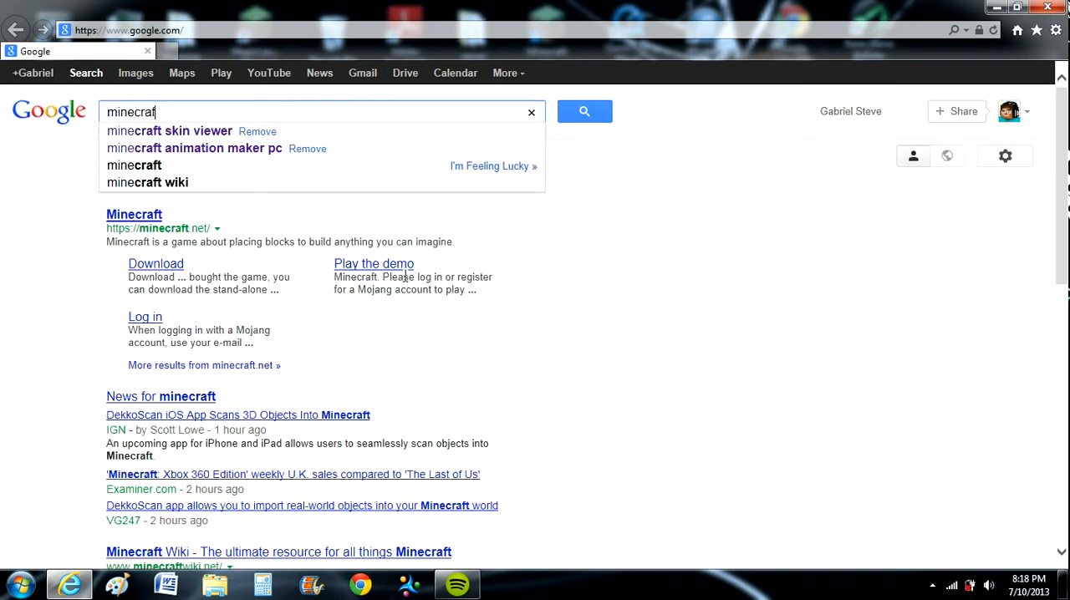
text(game booster)
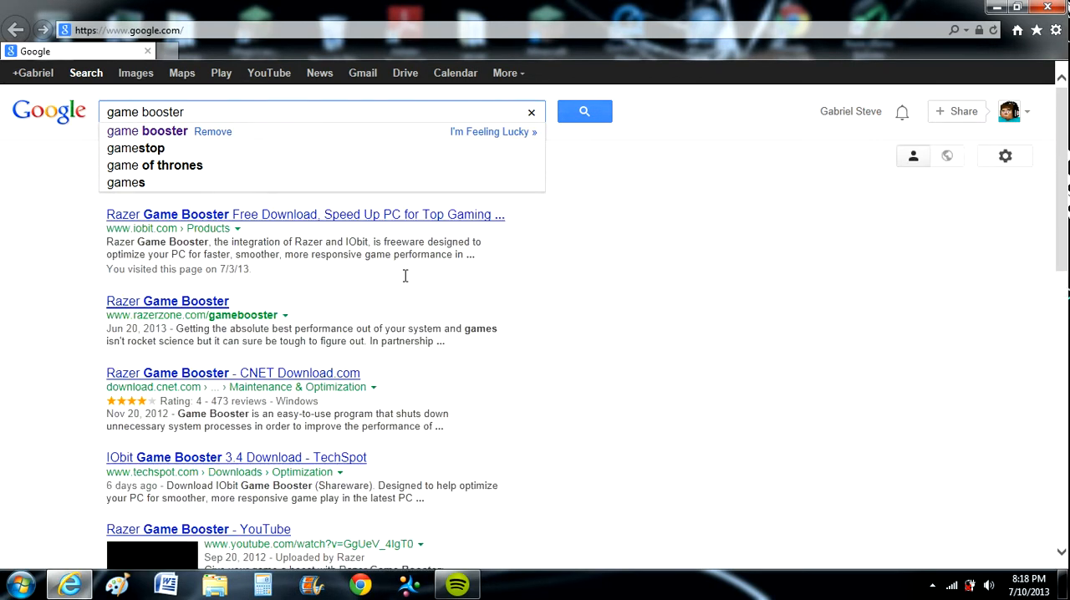
click(585, 110)
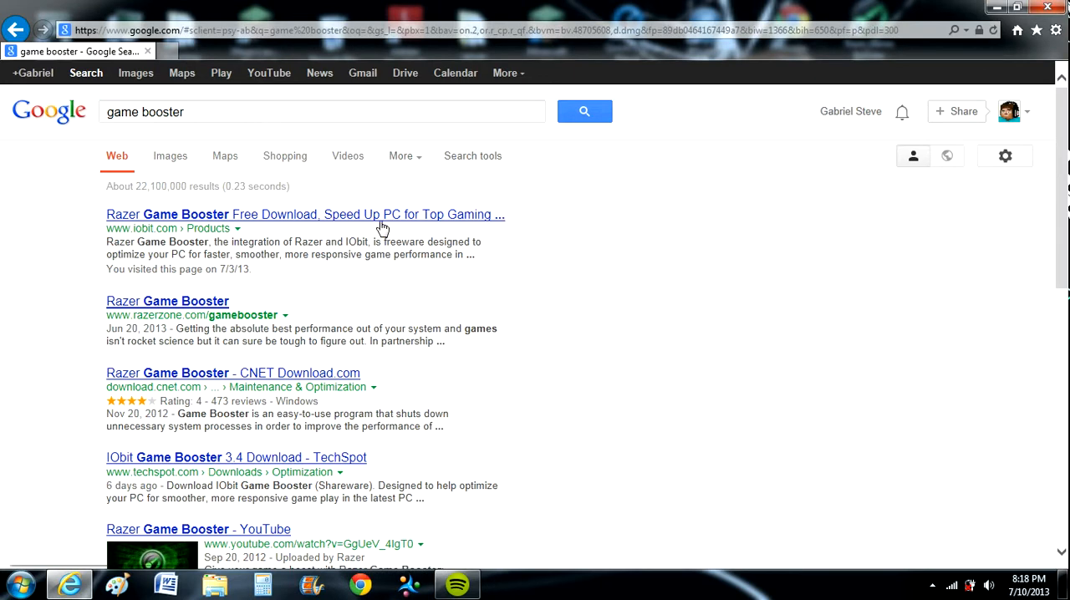
click(304, 214)
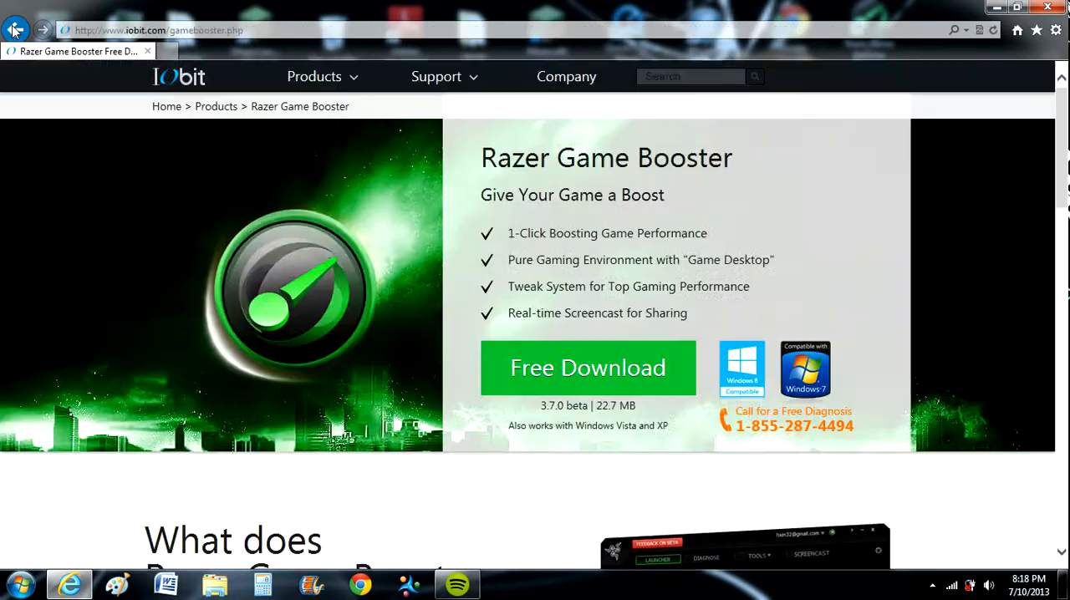
Step: Start the free Razer Game Booster download from the IObit page, then return to the desktop
click(15, 30)
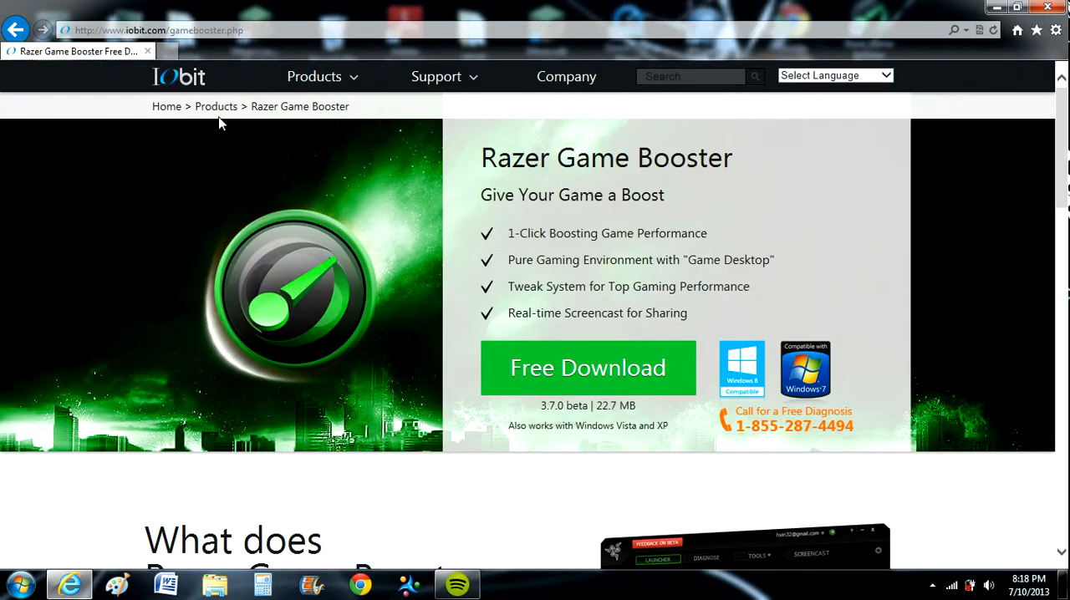
scroll(down, 3)
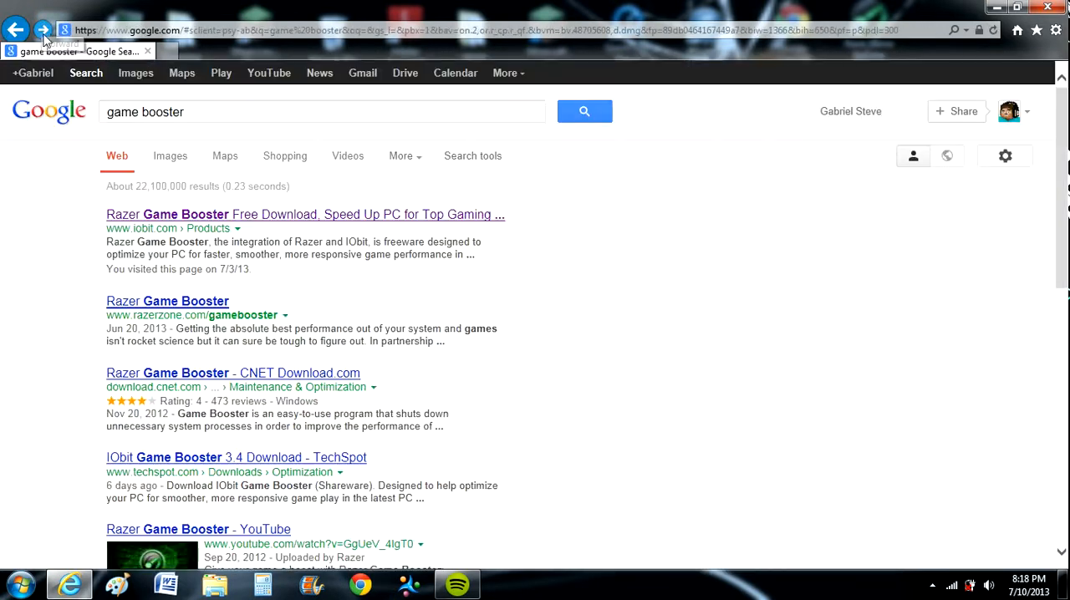
mouse_move(181, 219)
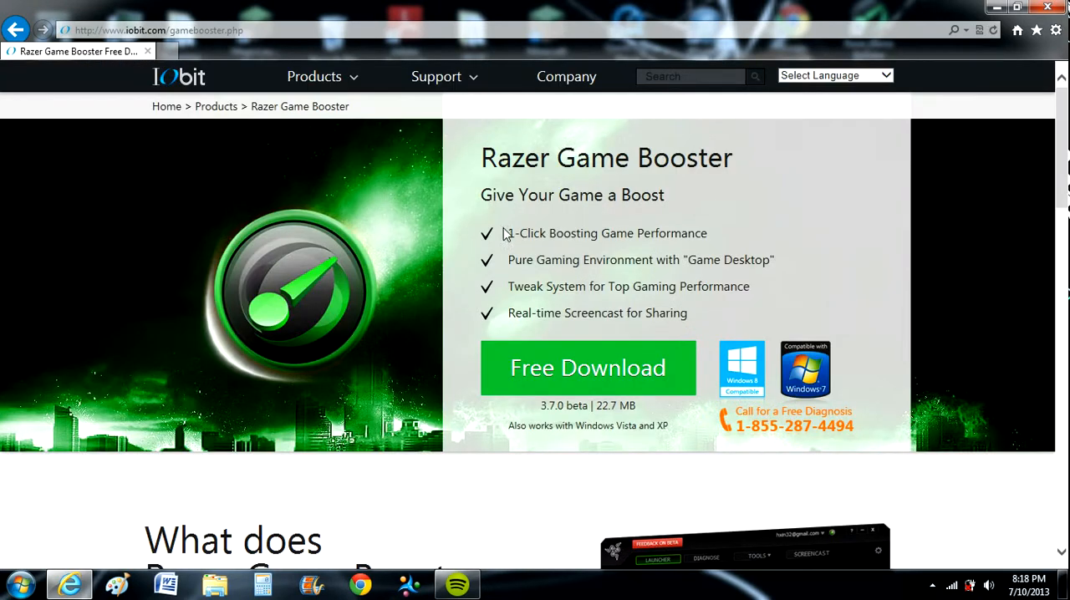
scroll(down, 3)
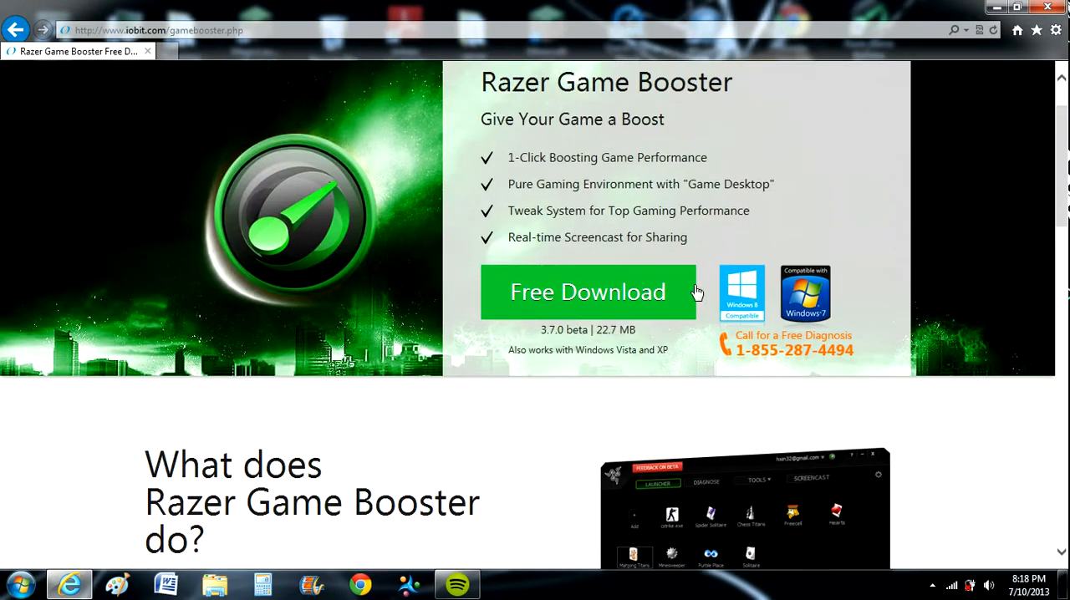
click(588, 291)
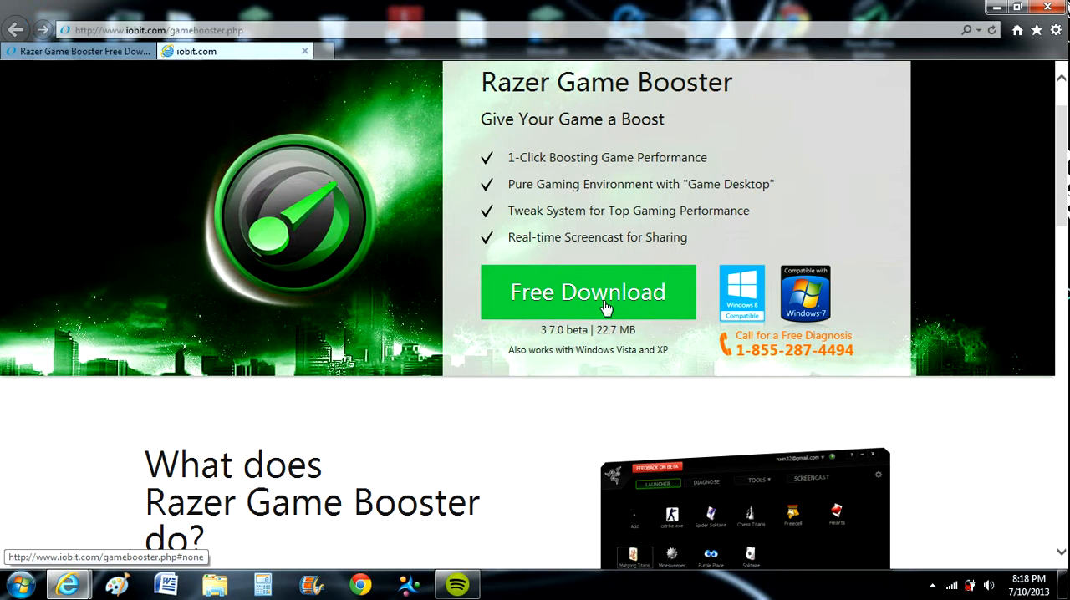
click(588, 291)
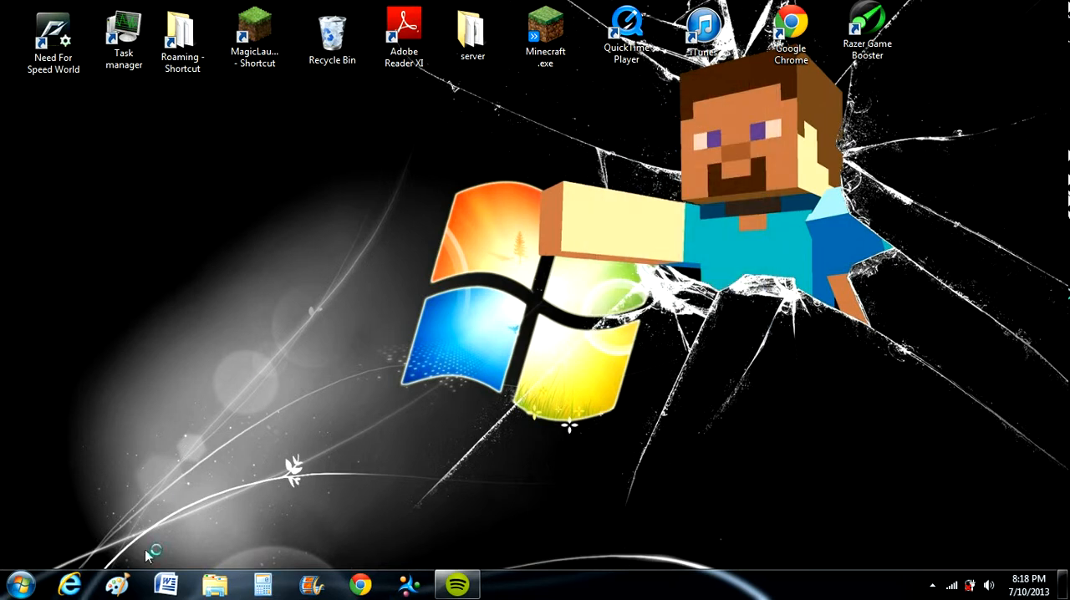
Step: Run rgb3.7.0-beta-setup.exe from the Downloads\Download folder in Explorer
click(214, 585)
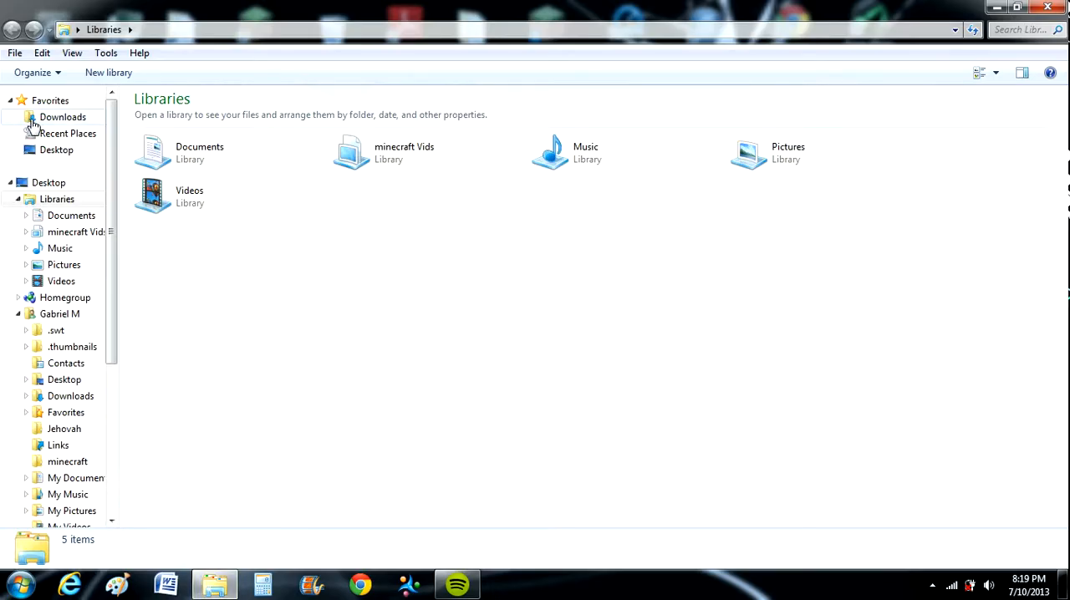
click(64, 117)
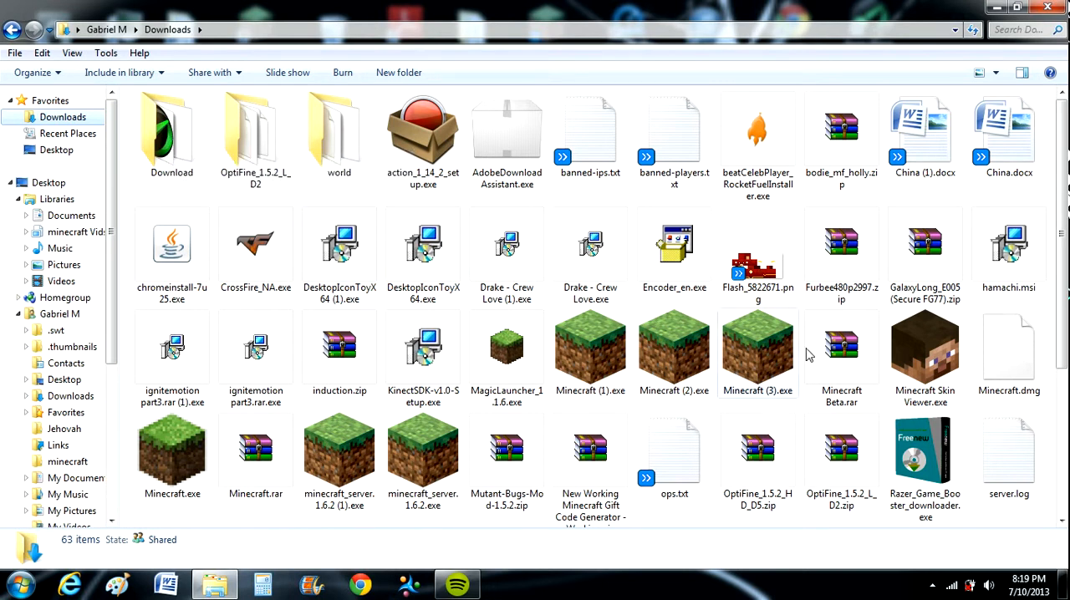
click(926, 451)
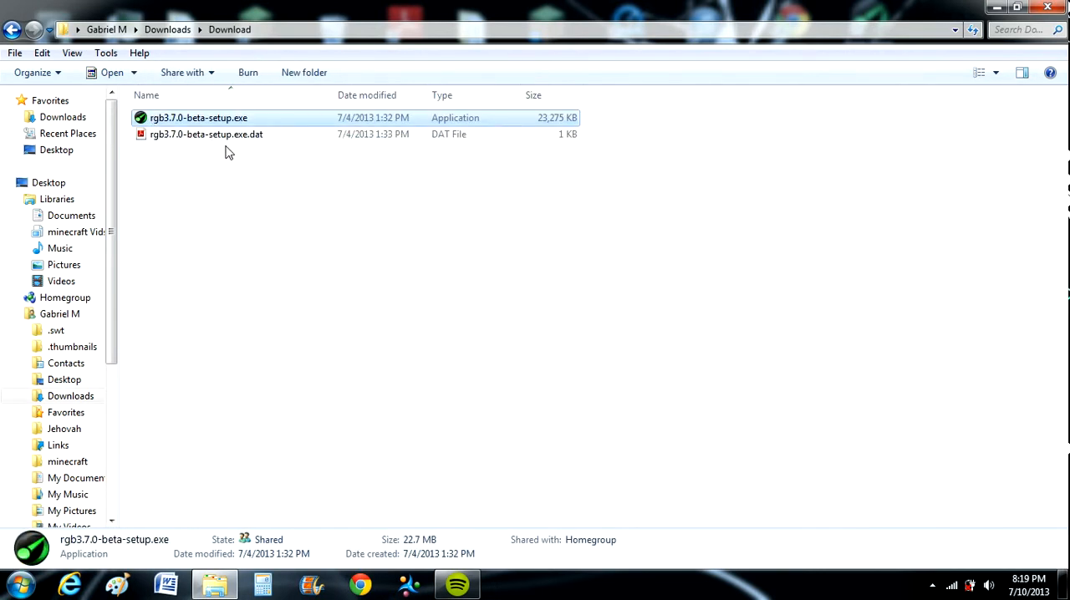
right_click(197, 117)
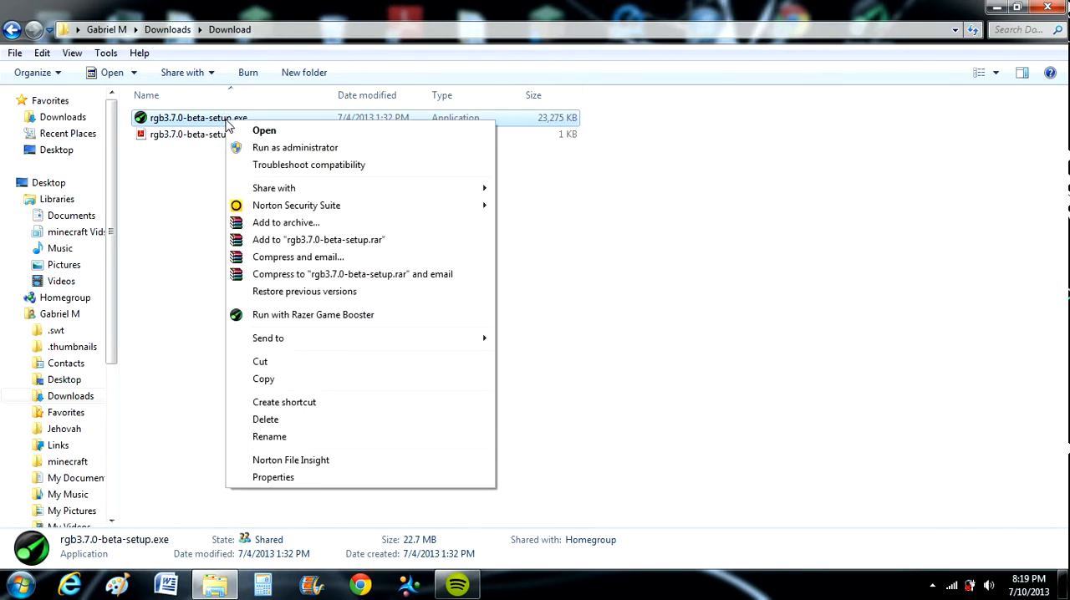
mouse_move(192, 160)
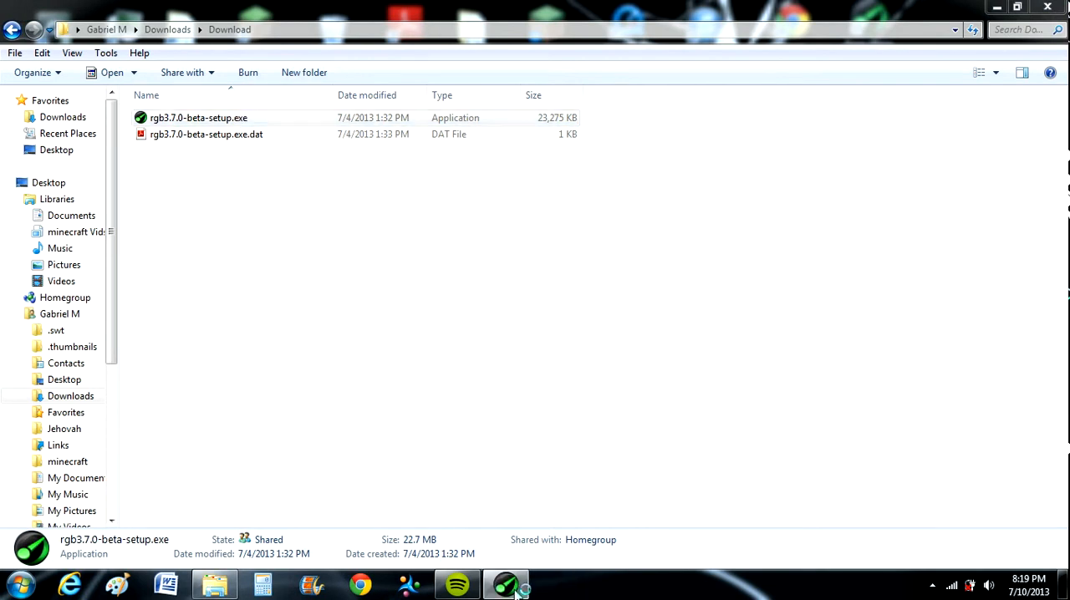
click(505, 584)
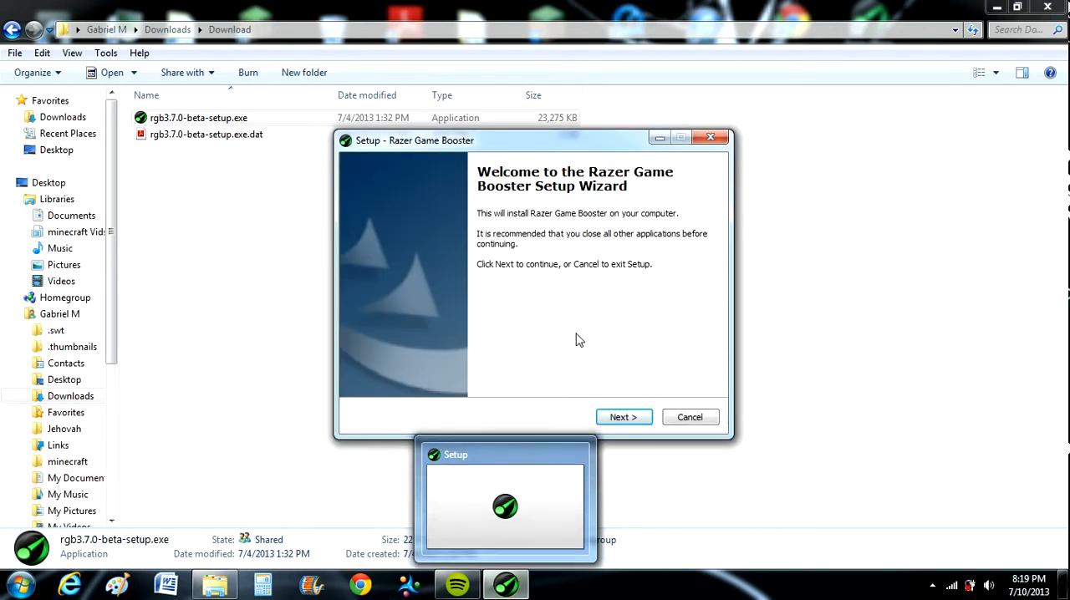
Step: Cancel the setup wizard and launch Razer Game Booster from its desktop shortcut
click(689, 418)
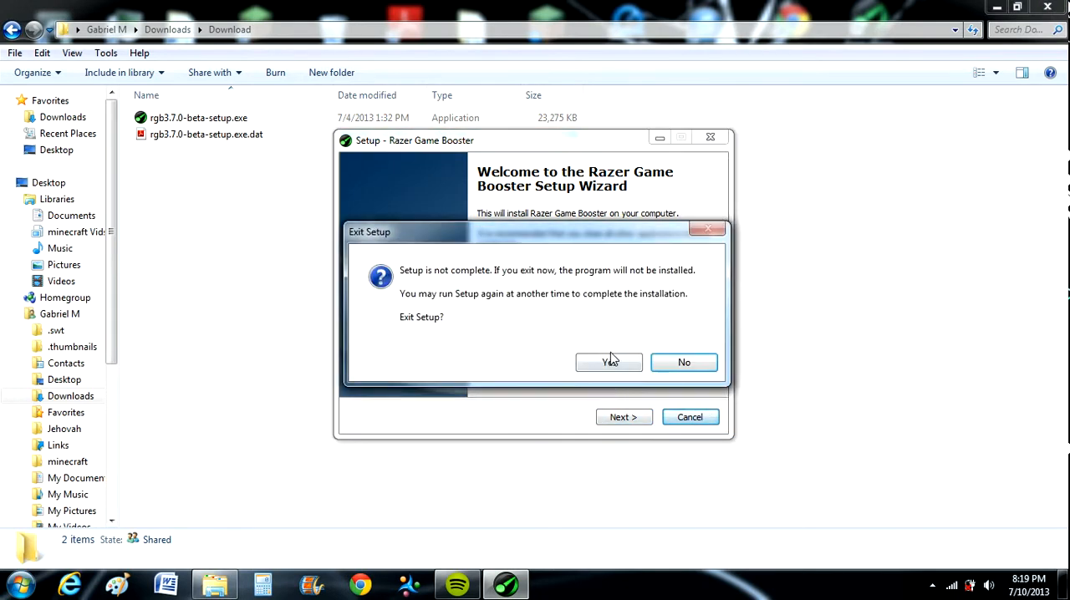
click(608, 361)
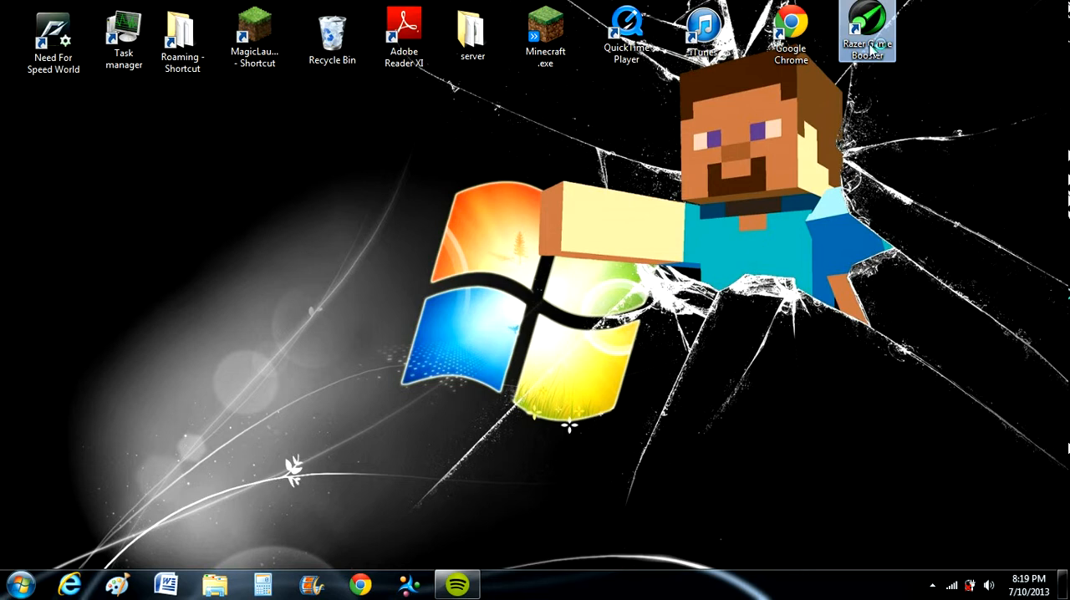
double_click(866, 30)
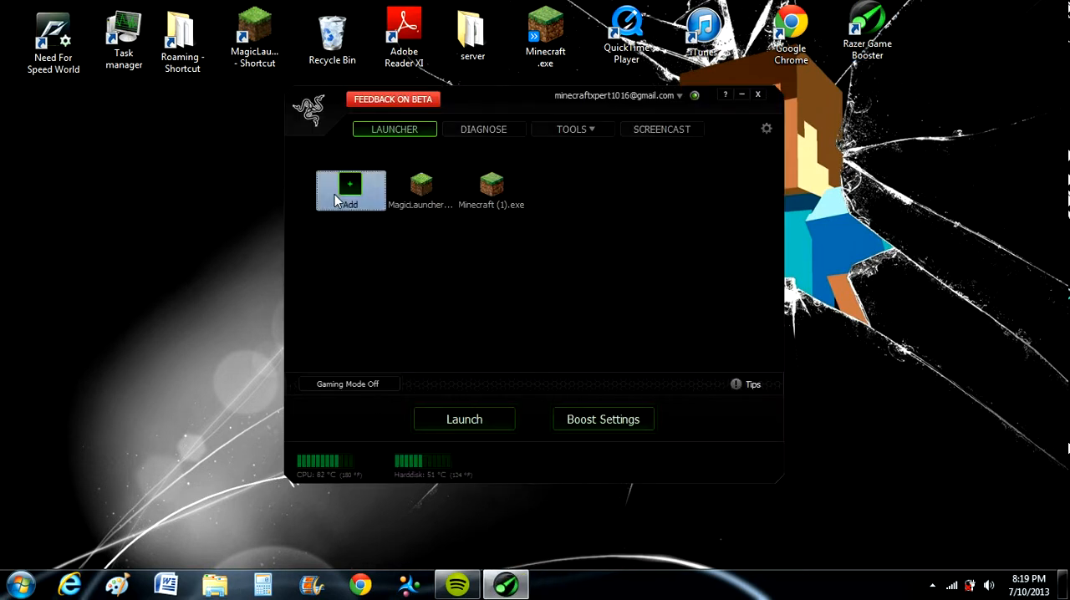
Step: Use the Launcher tab's Add to bring up the Open file dialog
click(351, 190)
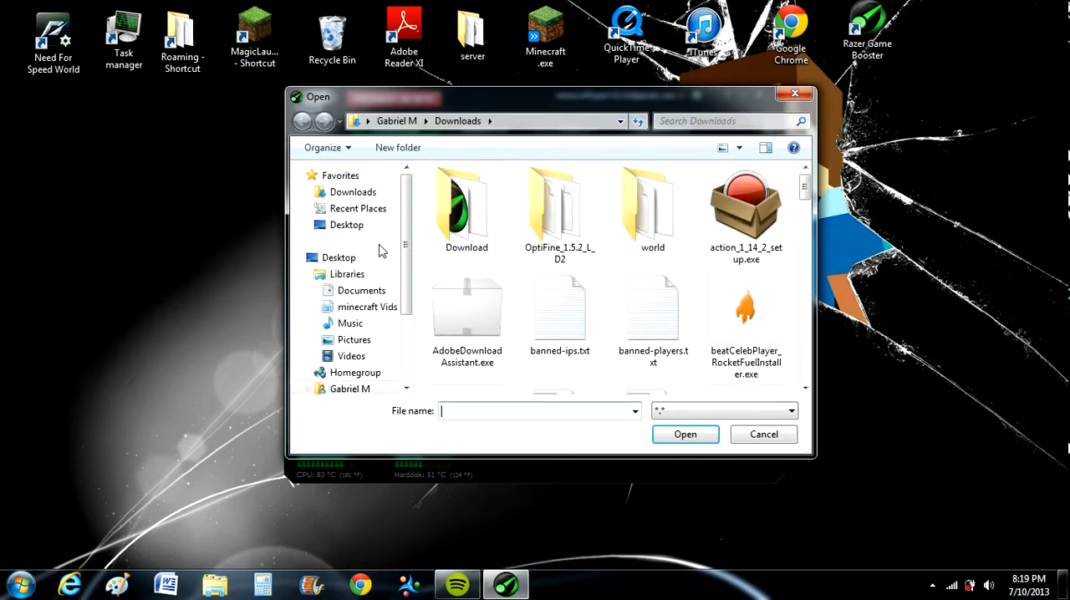
click(560, 314)
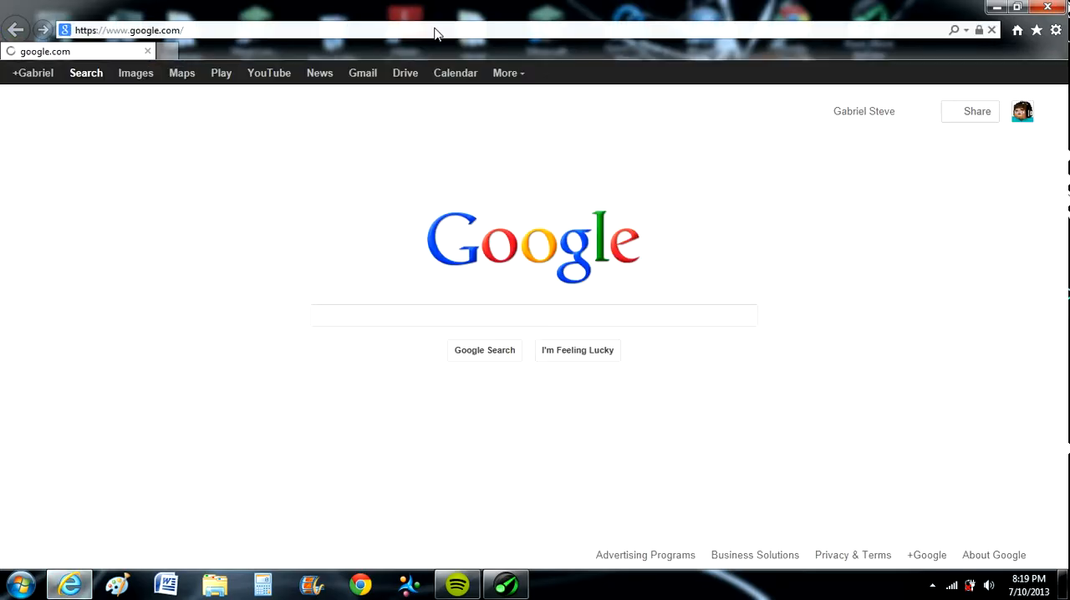
Step: Search Google for magic minecraft launcher and view the forum topic's Features list
text(m)
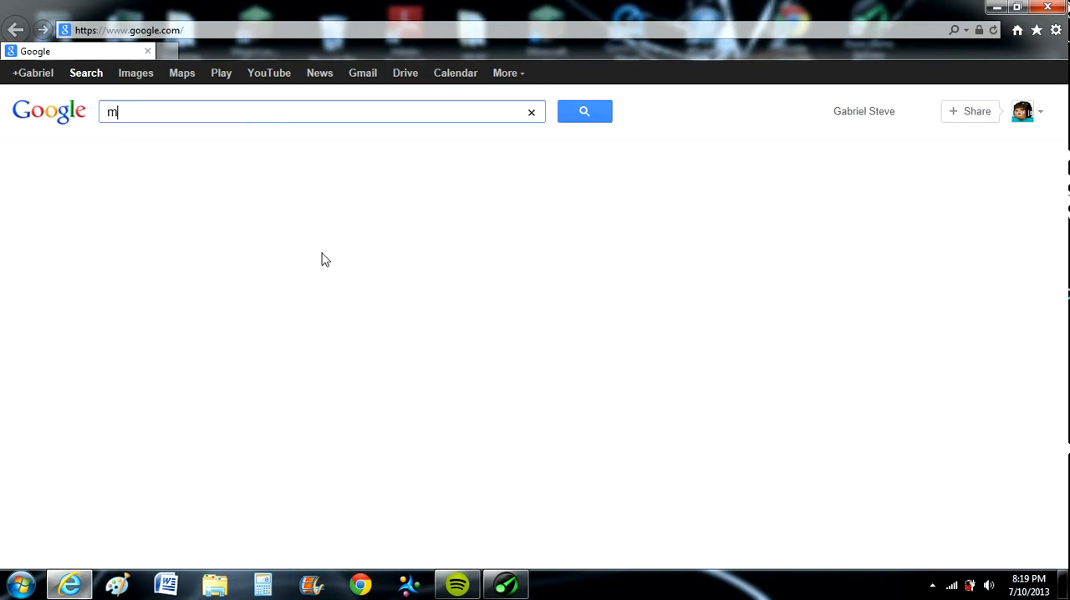
text(agic m)
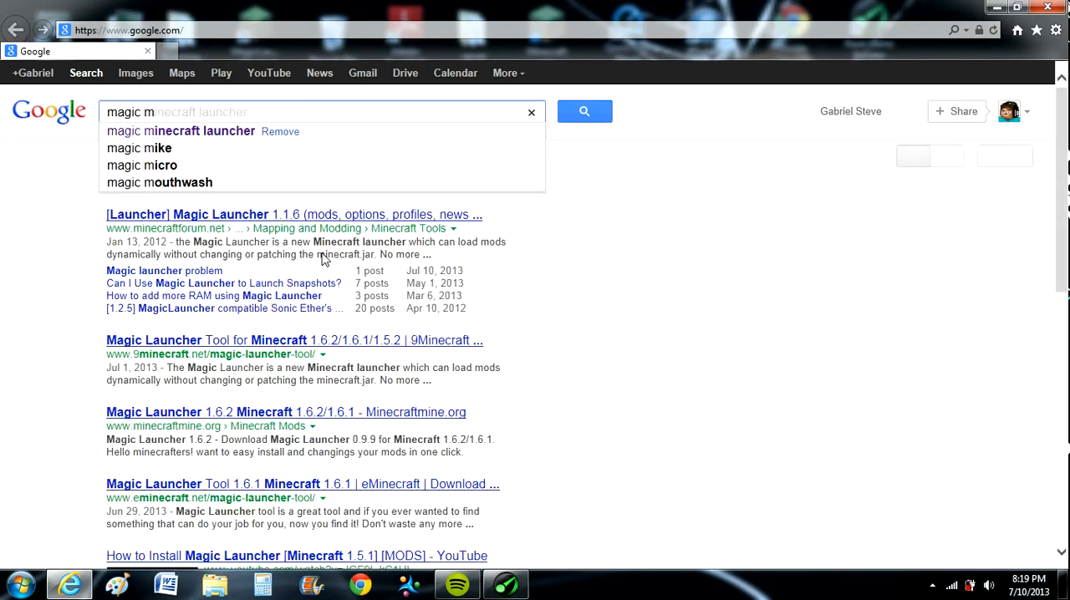
click(291, 214)
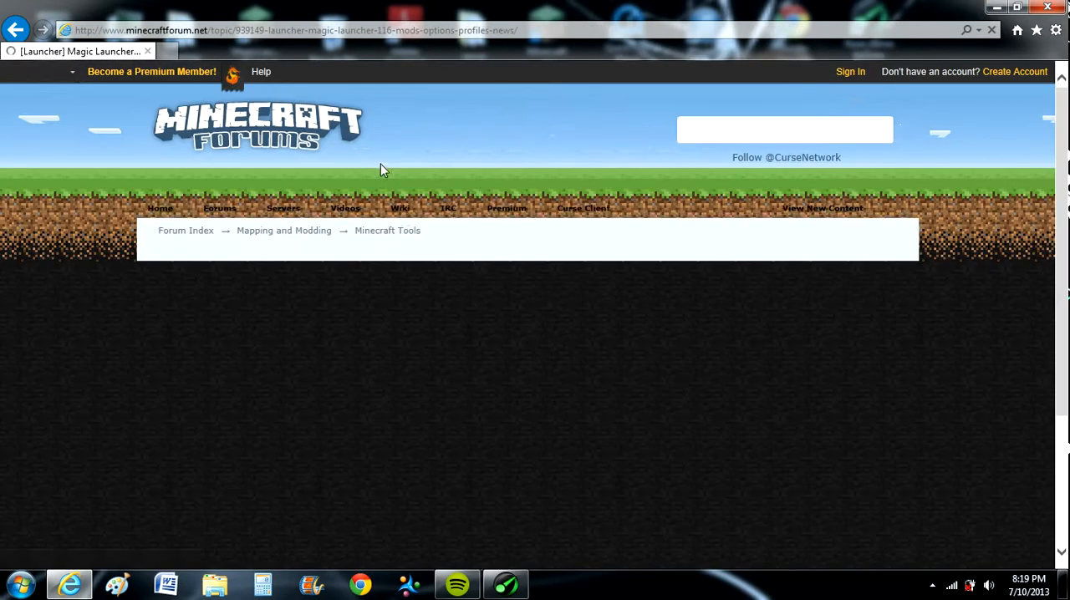
scroll(down, 3)
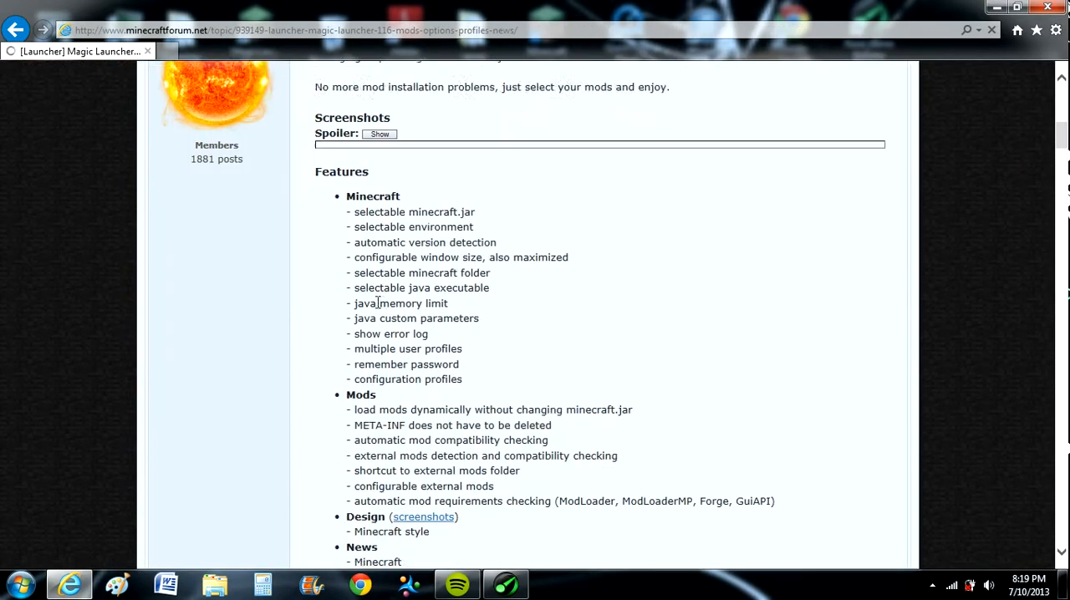
scroll(down, 3)
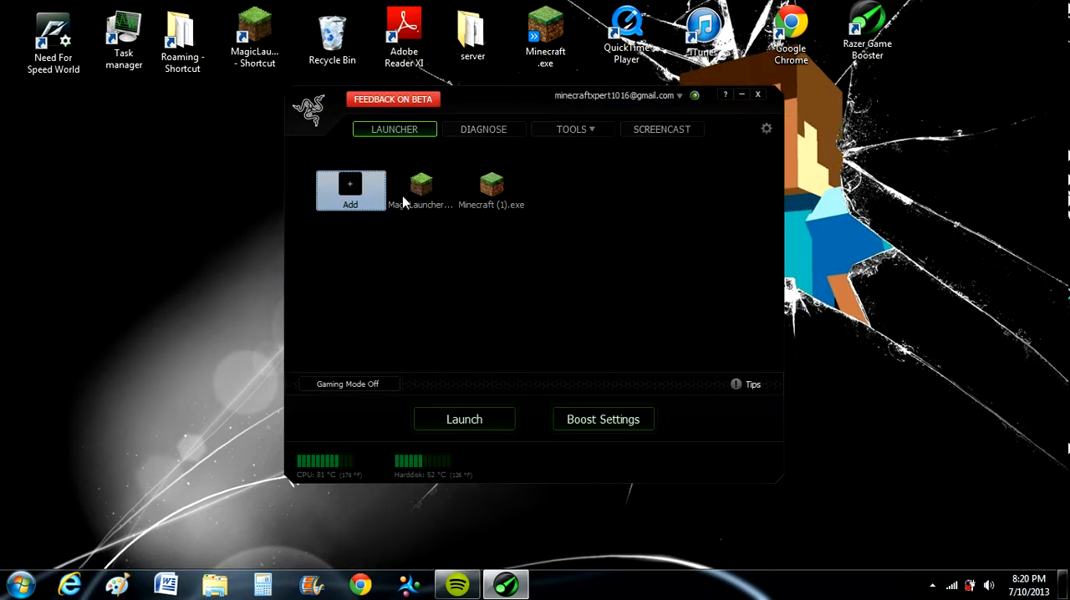
mouse_move(421, 186)
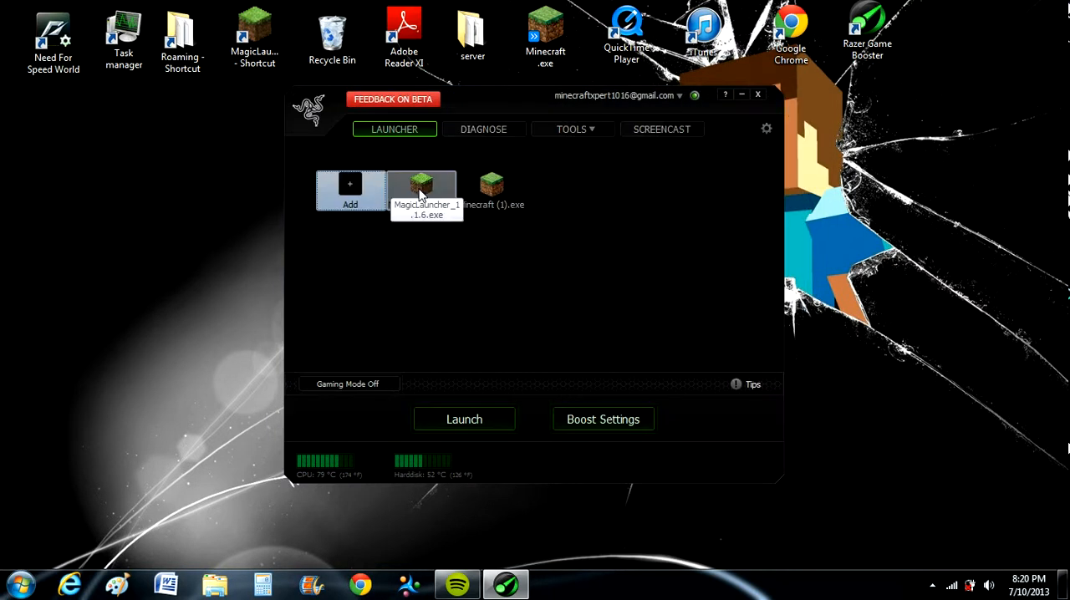
Step: Add MagicLauncher_1.1.6.exe to the launcher, attempt Launch, and dismiss the select-a-game warning
click(350, 192)
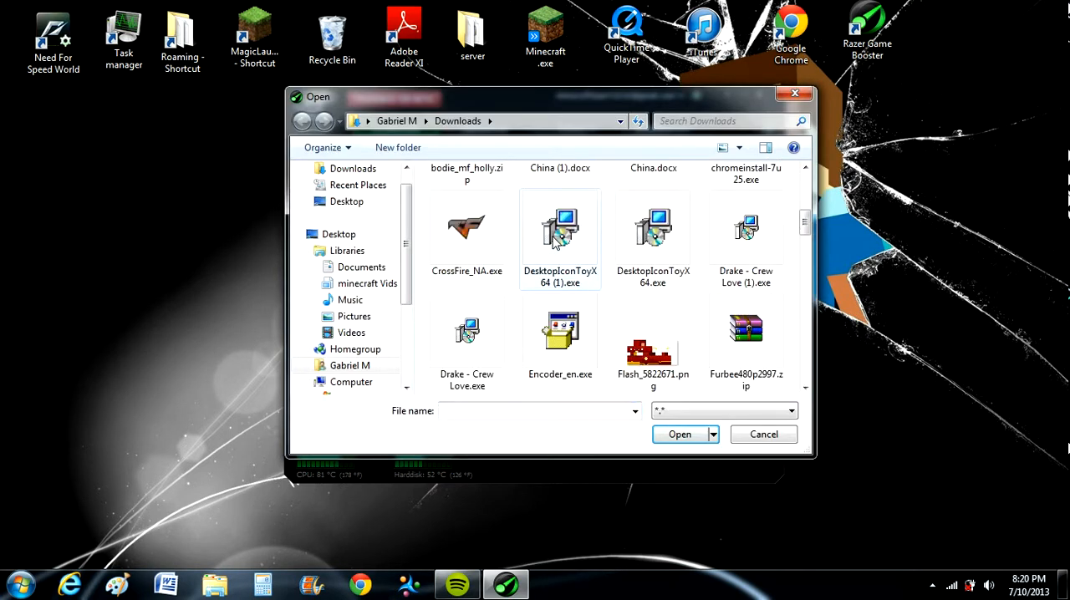
scroll(down, 3)
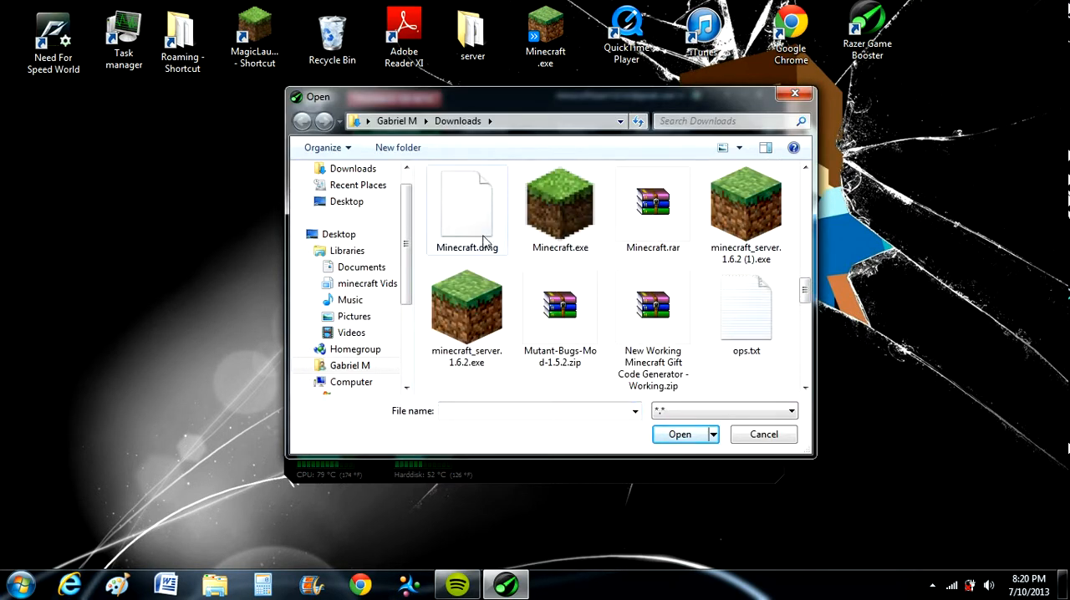
scroll(down, 3)
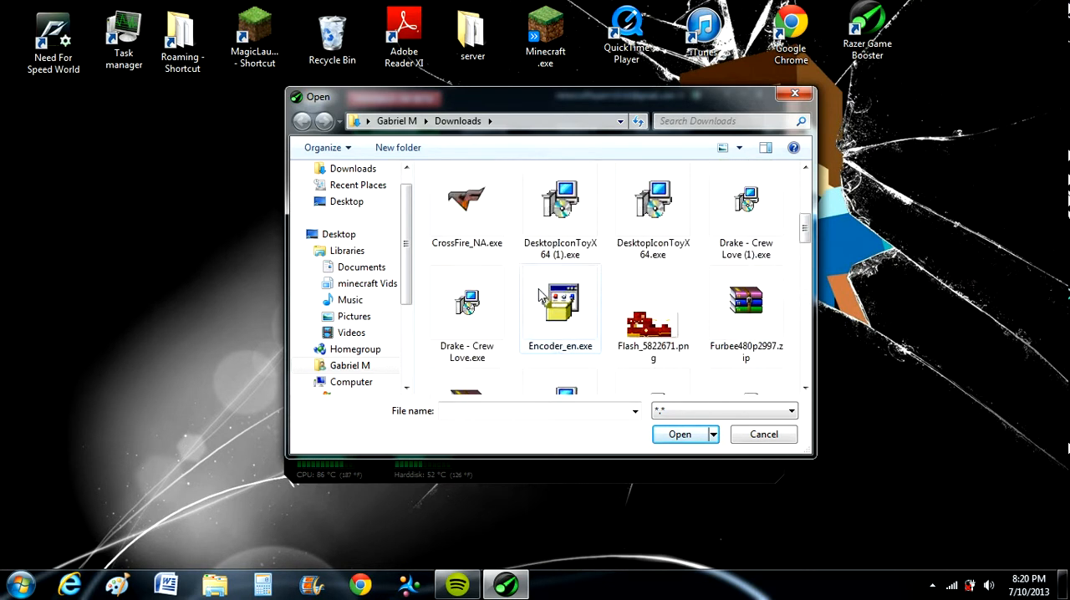
scroll(down, 3)
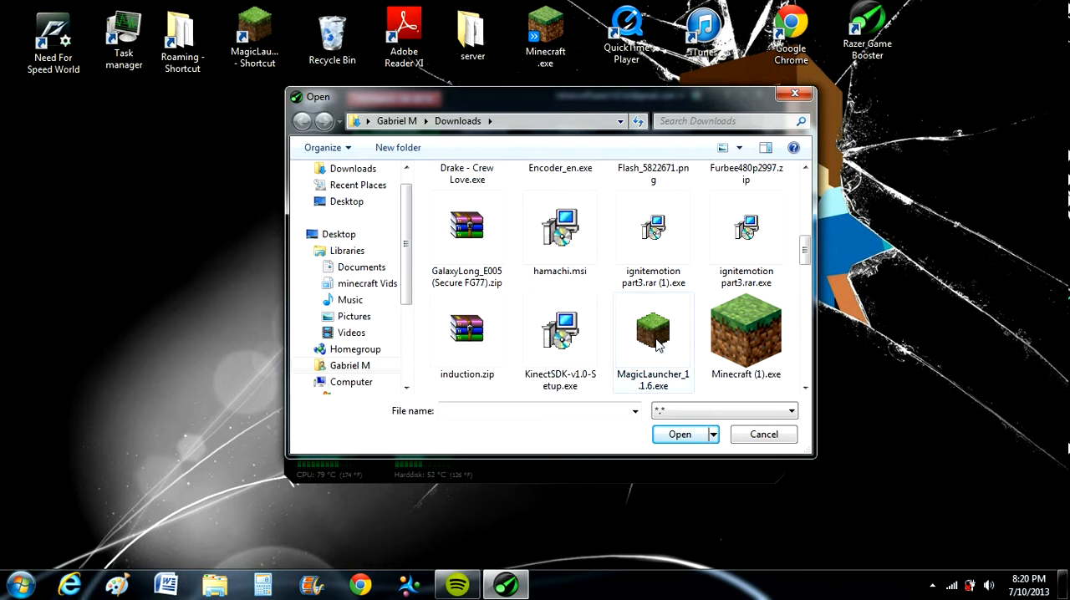
click(652, 331)
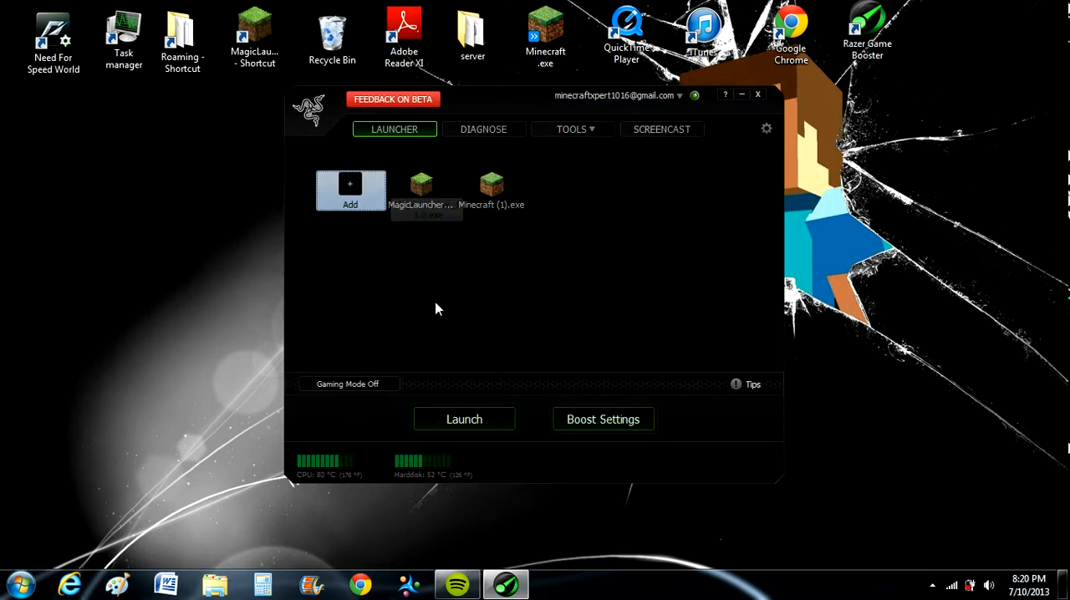
click(465, 418)
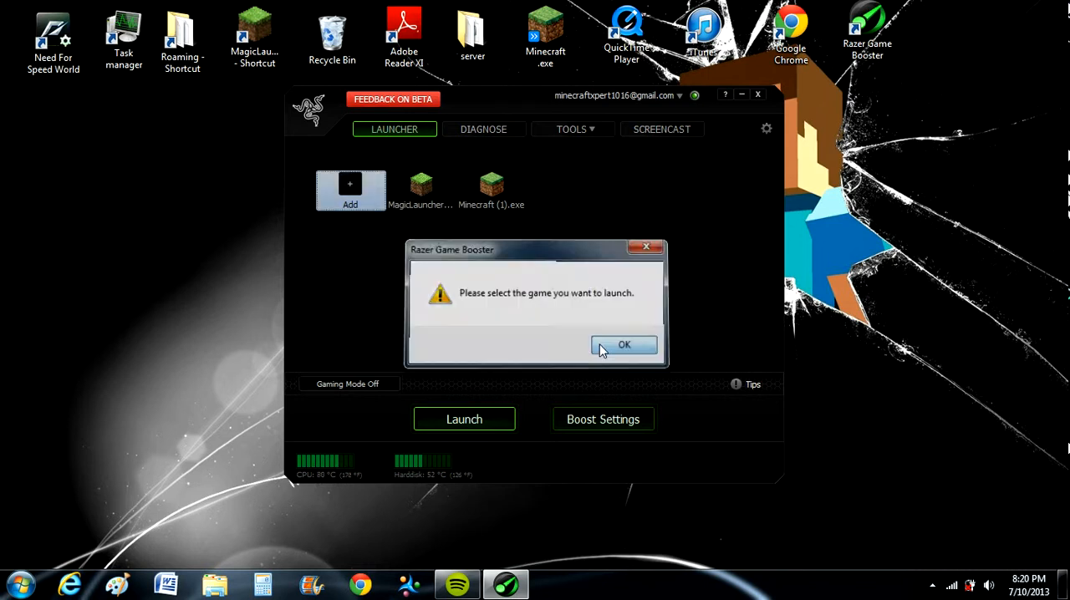
click(624, 345)
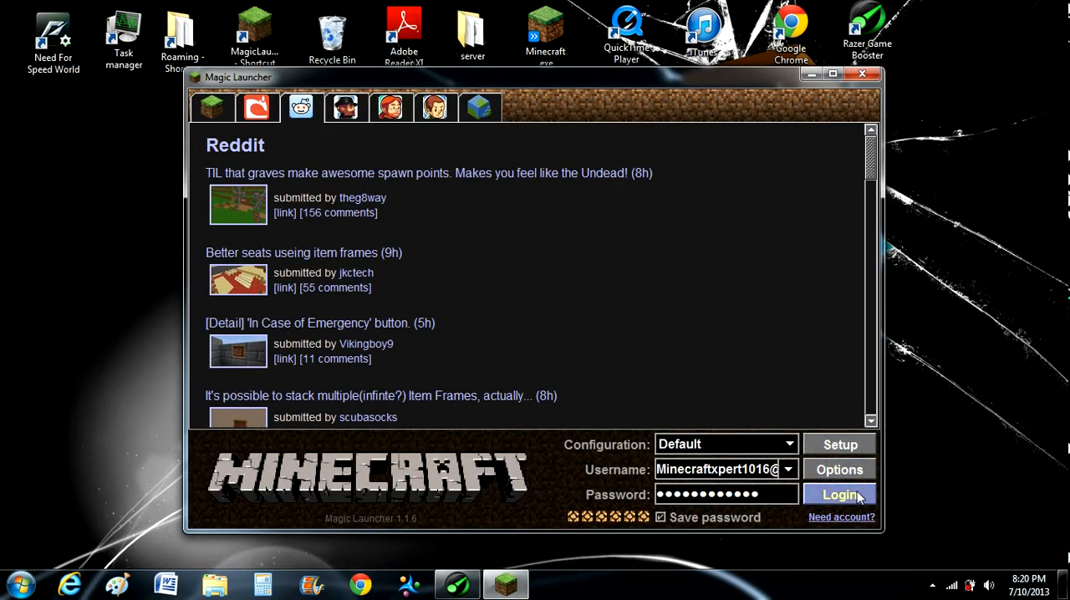
Step: Log in with the saved account so Minecraft 1.5.2 starts to its title menu
click(839, 495)
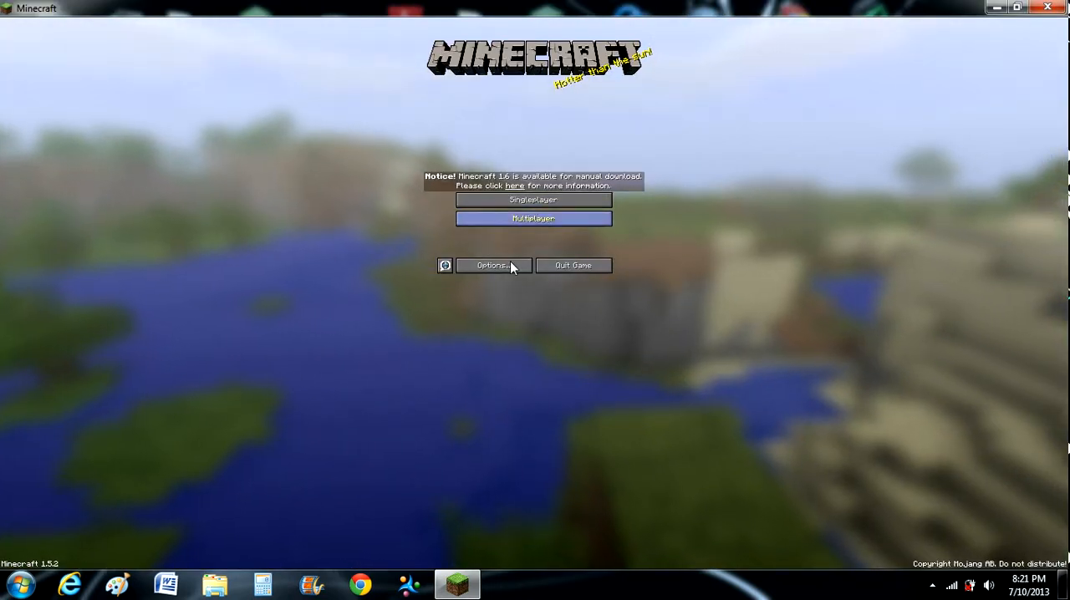
Step: Set Video Settings for speed — Fast graphics, Smooth Lighting off, Max FPS — then reach Detail Settings
click(492, 264)
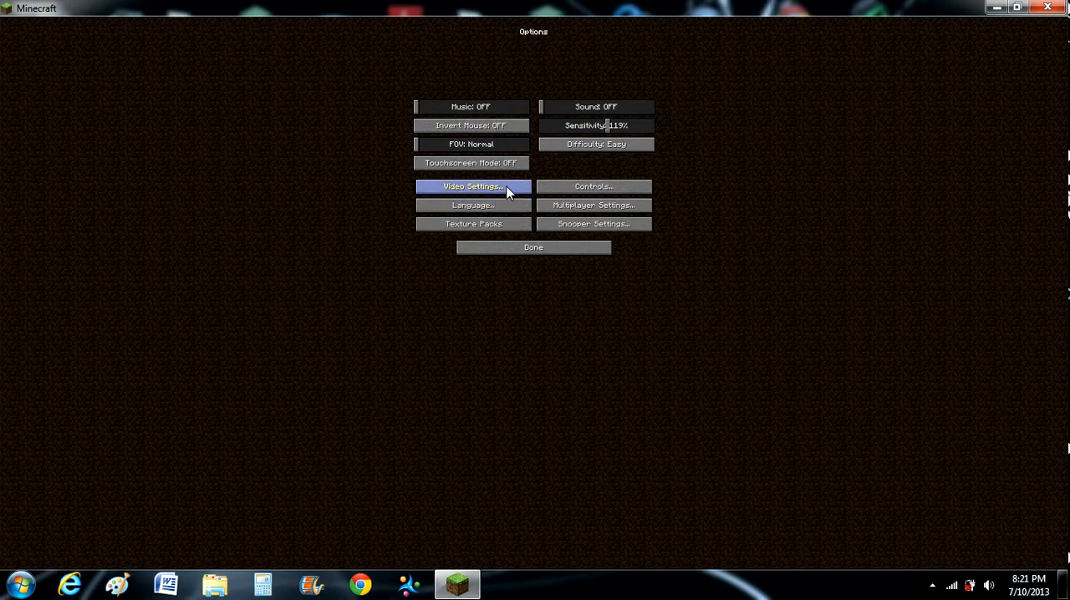
click(471, 186)
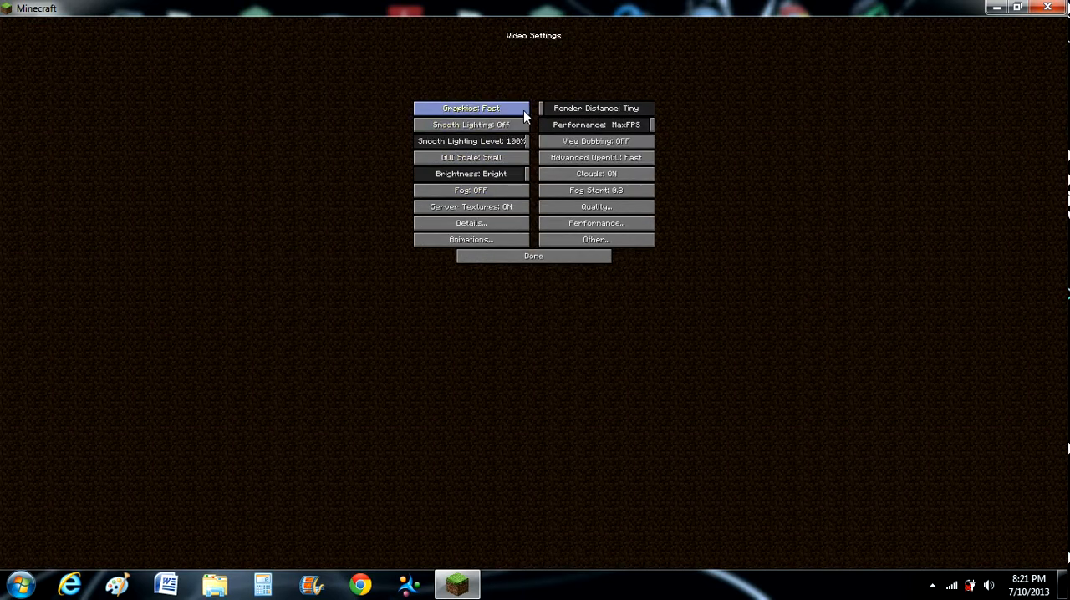
mouse_move(561, 141)
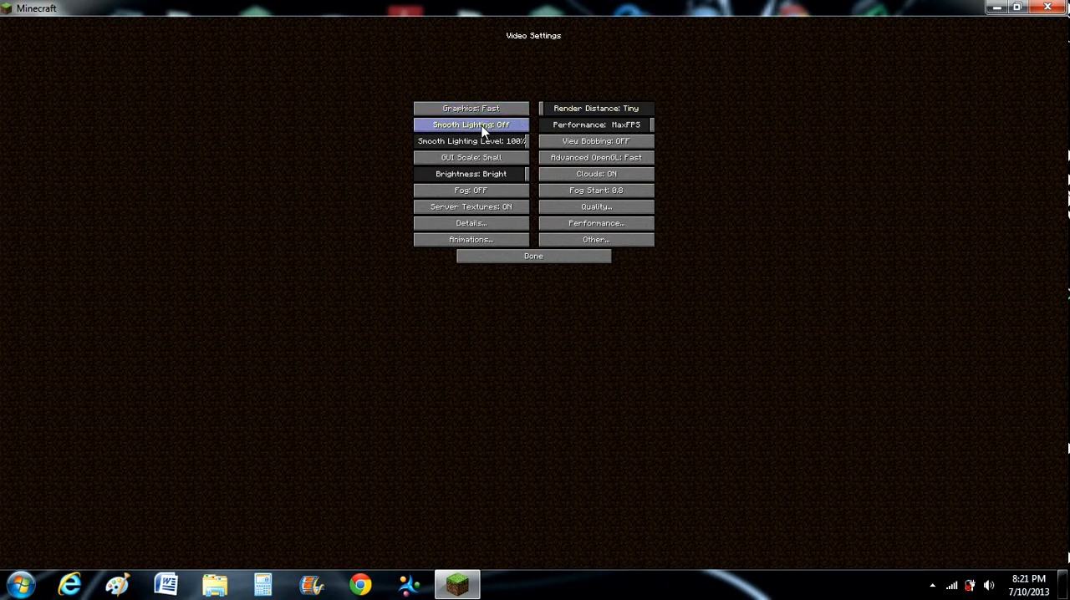
mouse_move(626, 123)
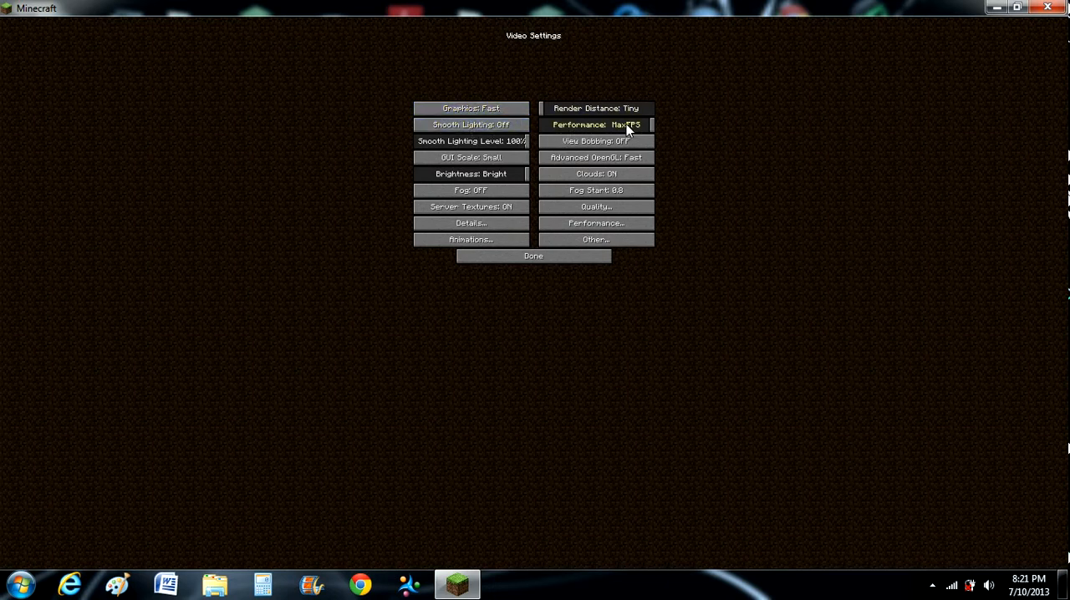
mouse_move(484, 147)
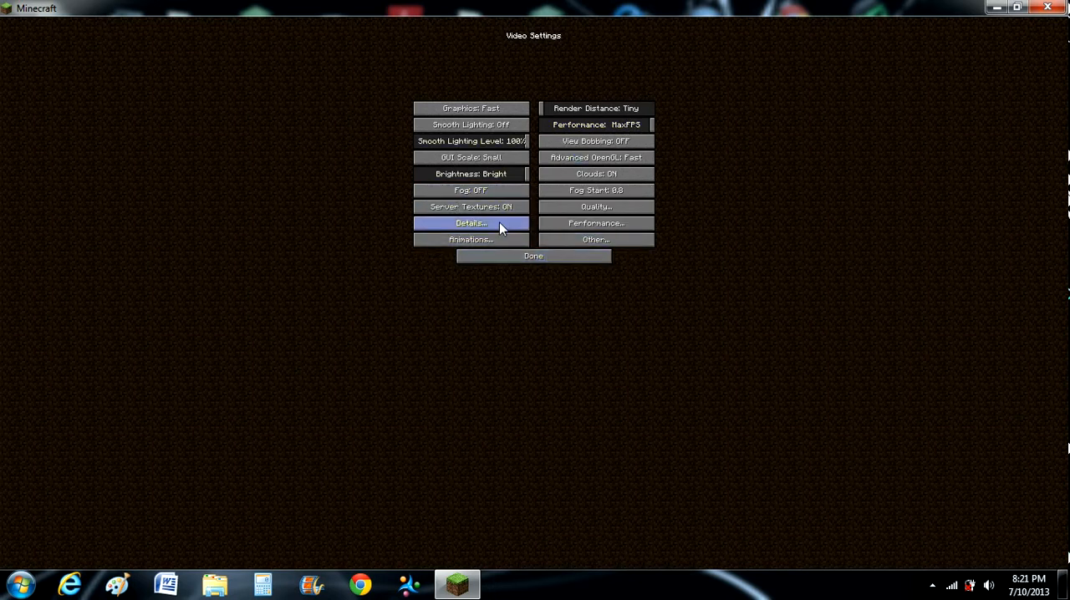
mouse_move(533, 256)
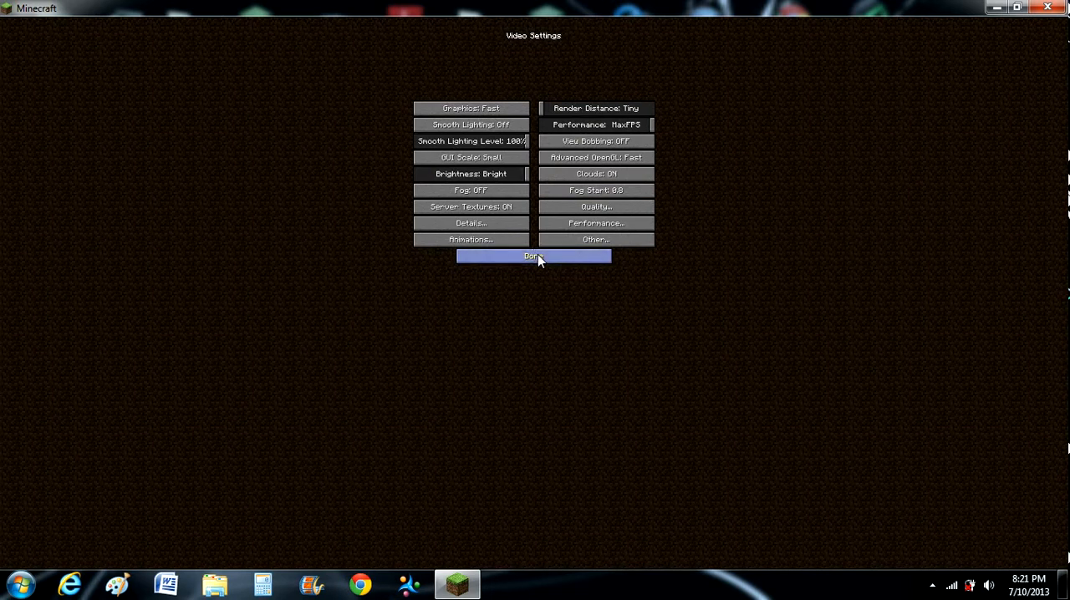
click(534, 256)
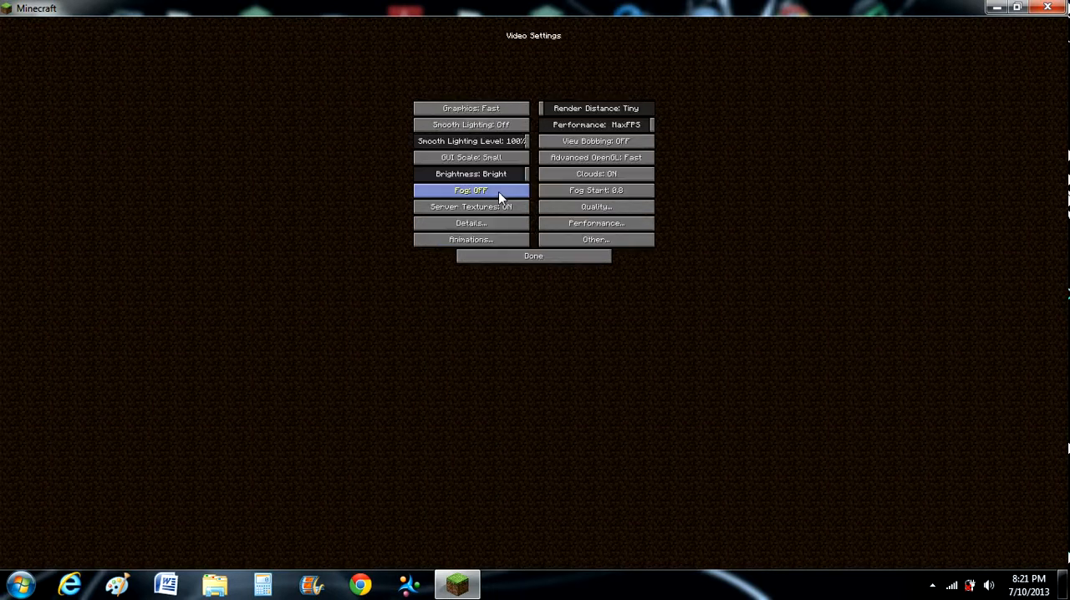
click(471, 224)
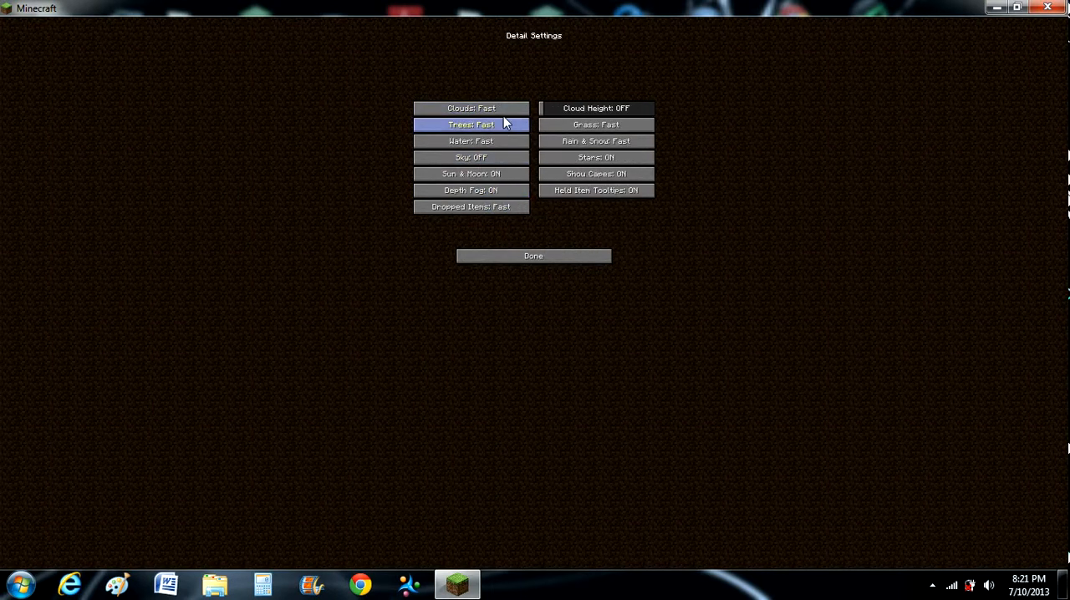
mouse_move(471, 107)
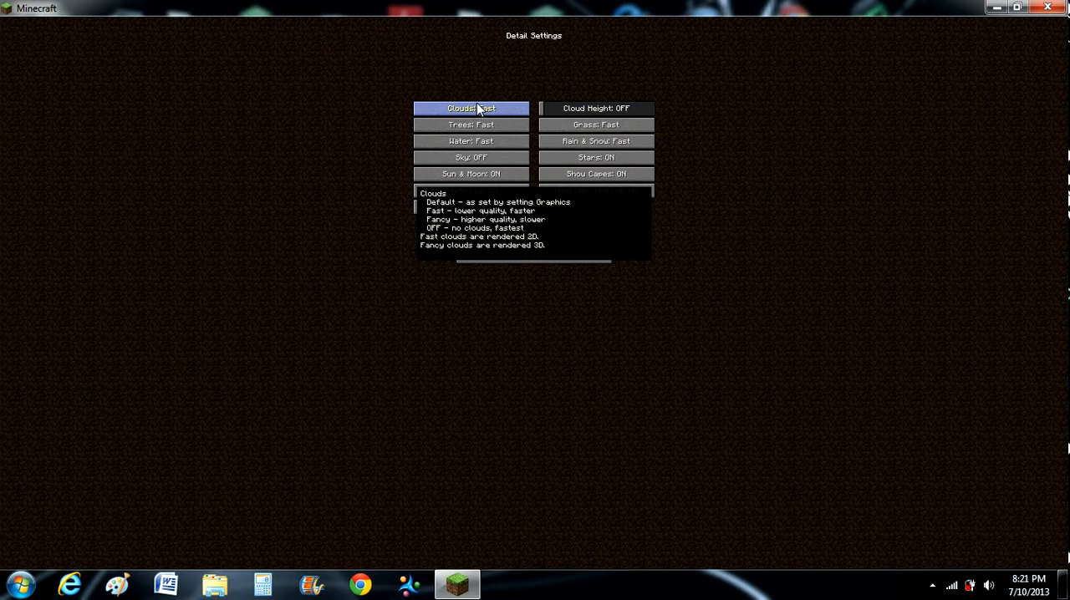
mouse_move(592, 102)
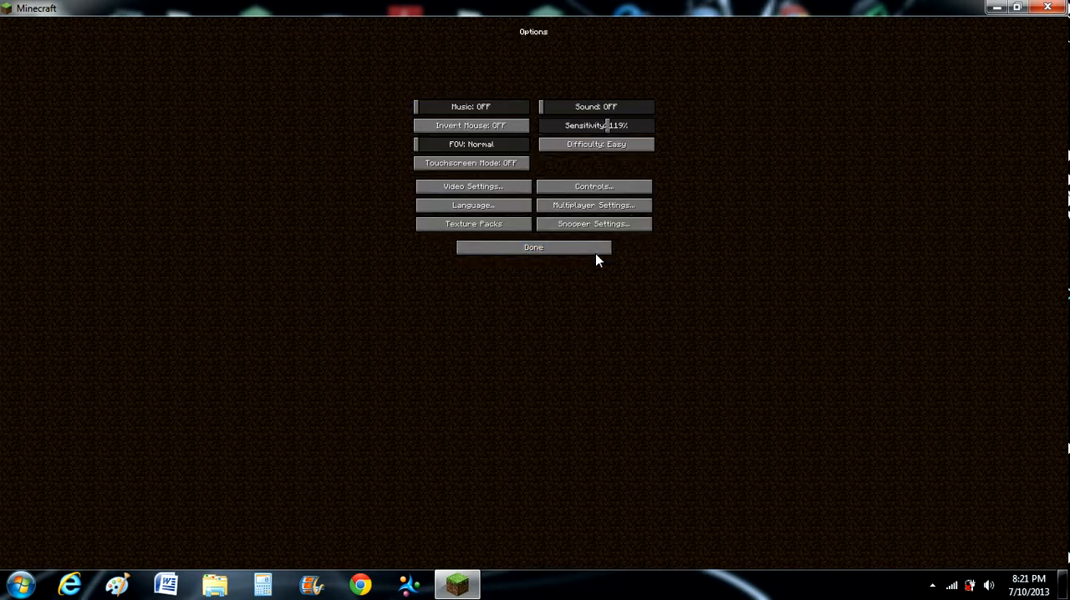
Step: Load 'Copy of The Real building world' from Singleplayer and resume play near the stone house at night
click(532, 247)
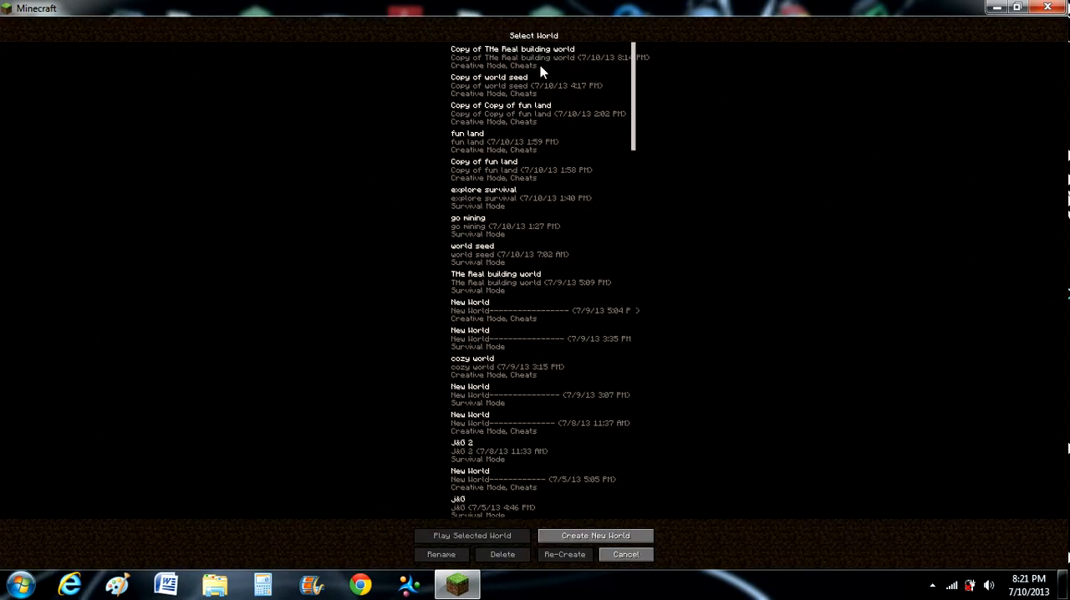
click(471, 535)
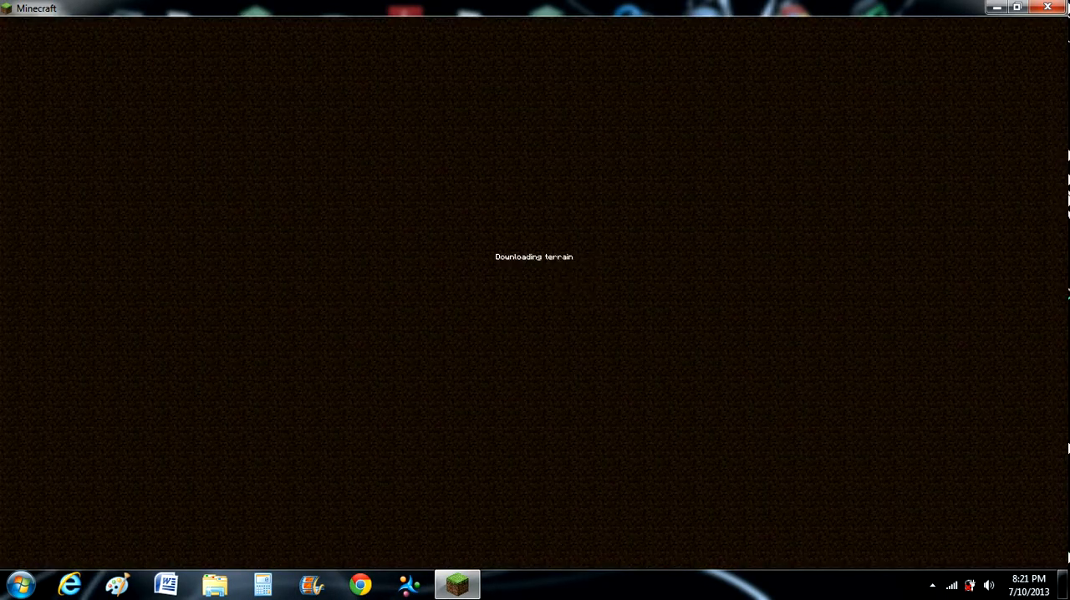
key(Escape)
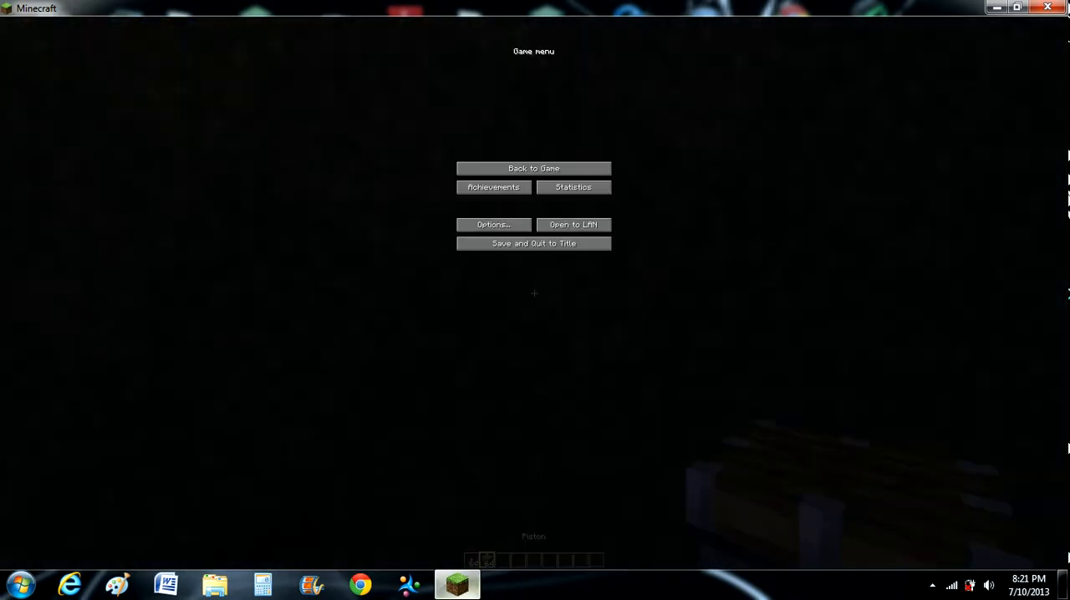
click(534, 167)
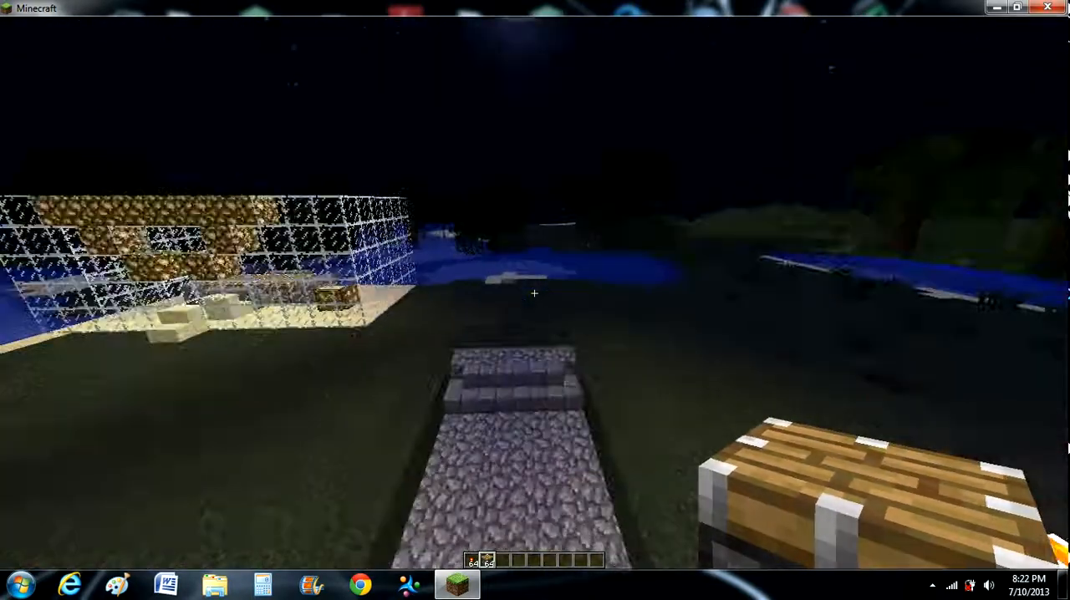
mouse_move(535, 294)
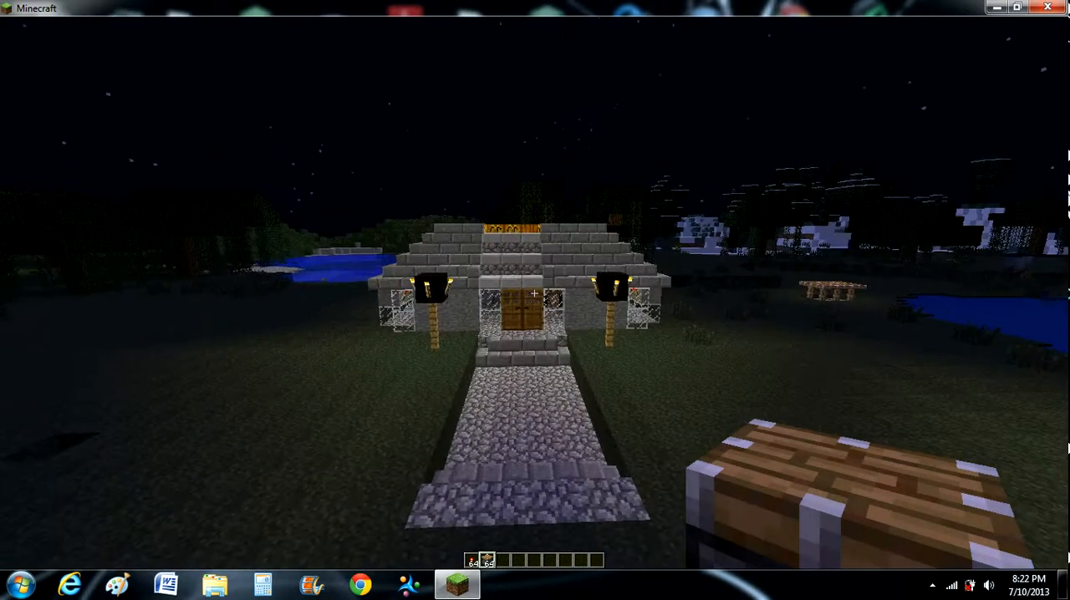
mouse_move(534, 293)
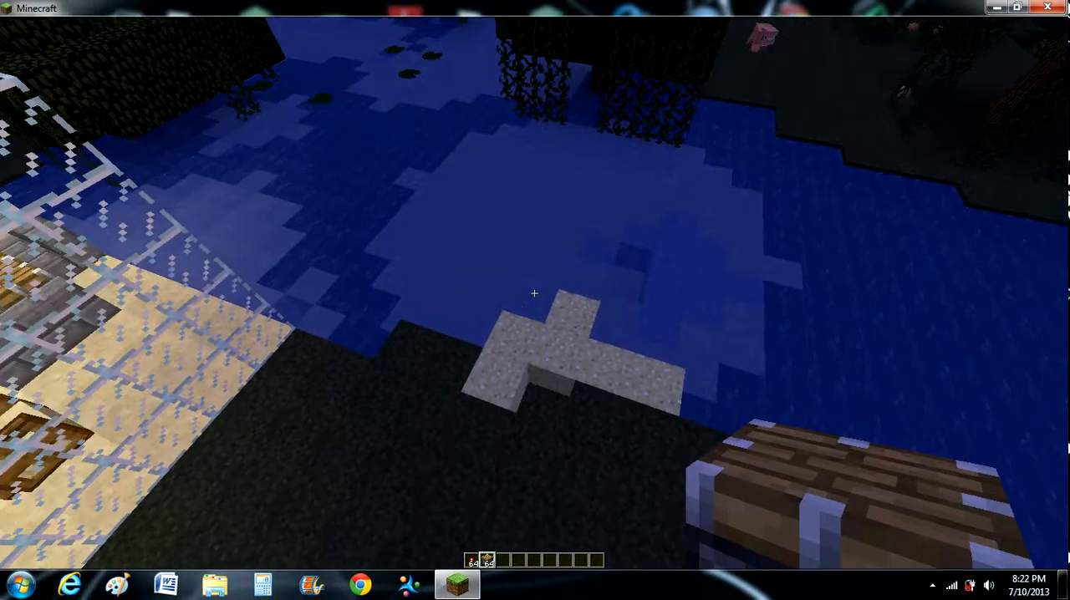